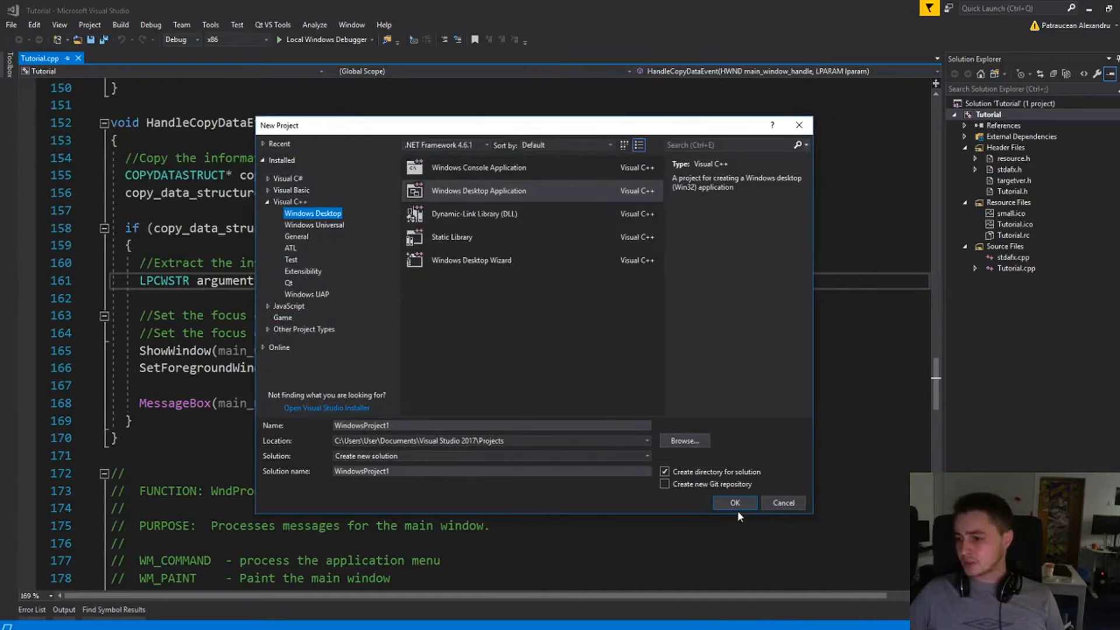
Step: Cancel the New Project dialog and scroll down through Tutorial.cpp past HandleCopyDataEvent and InitInstance
click(783, 503)
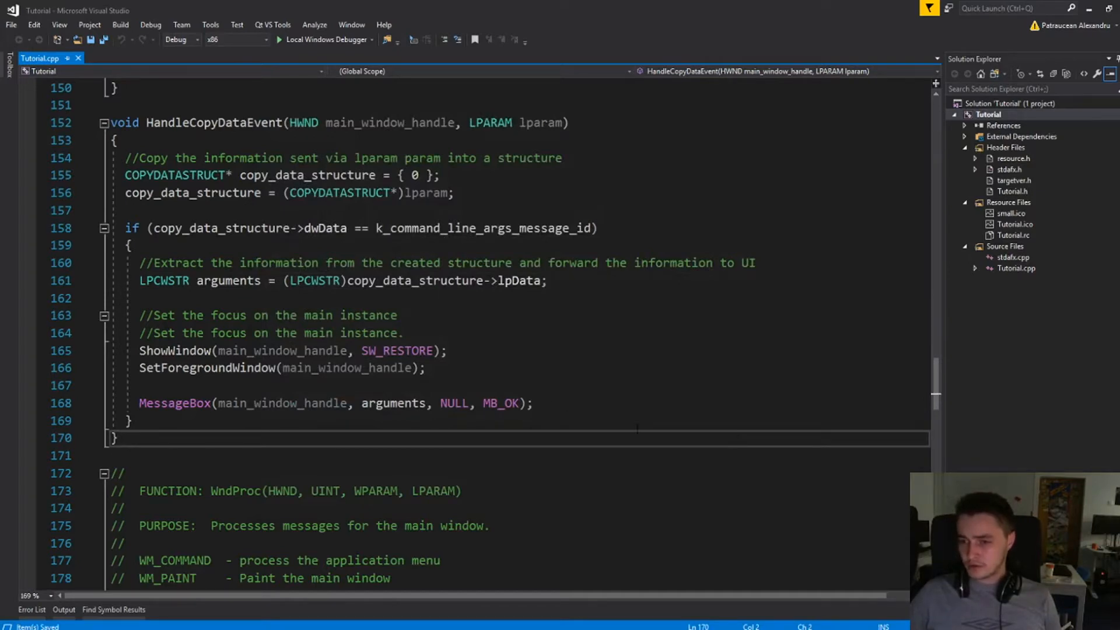
scroll(up, 3)
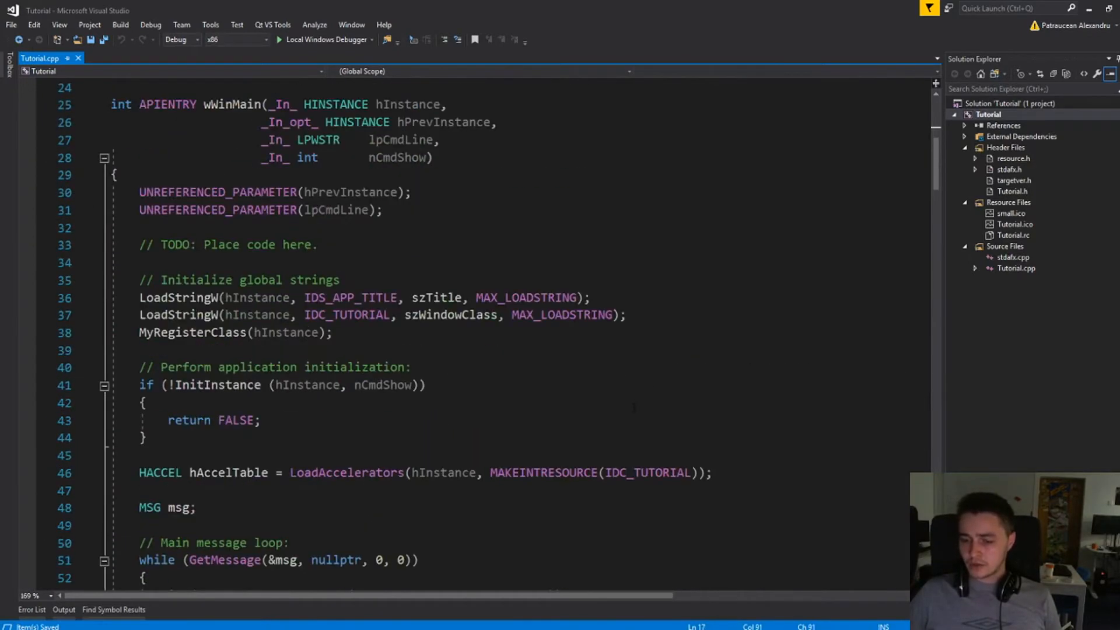
scroll(down, 3)
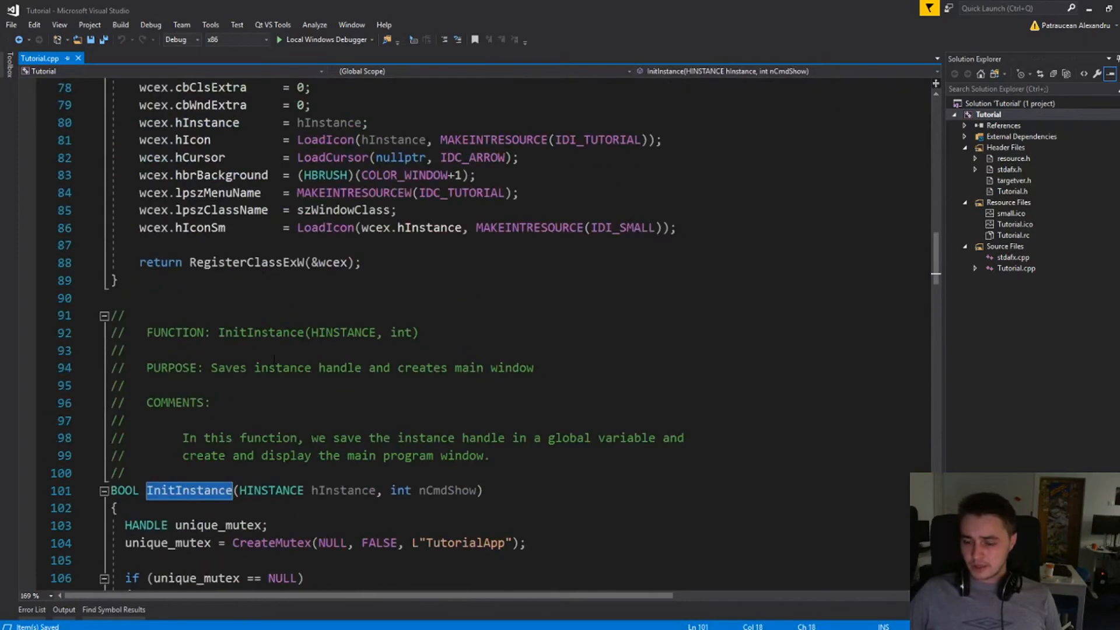
scroll(down, 3)
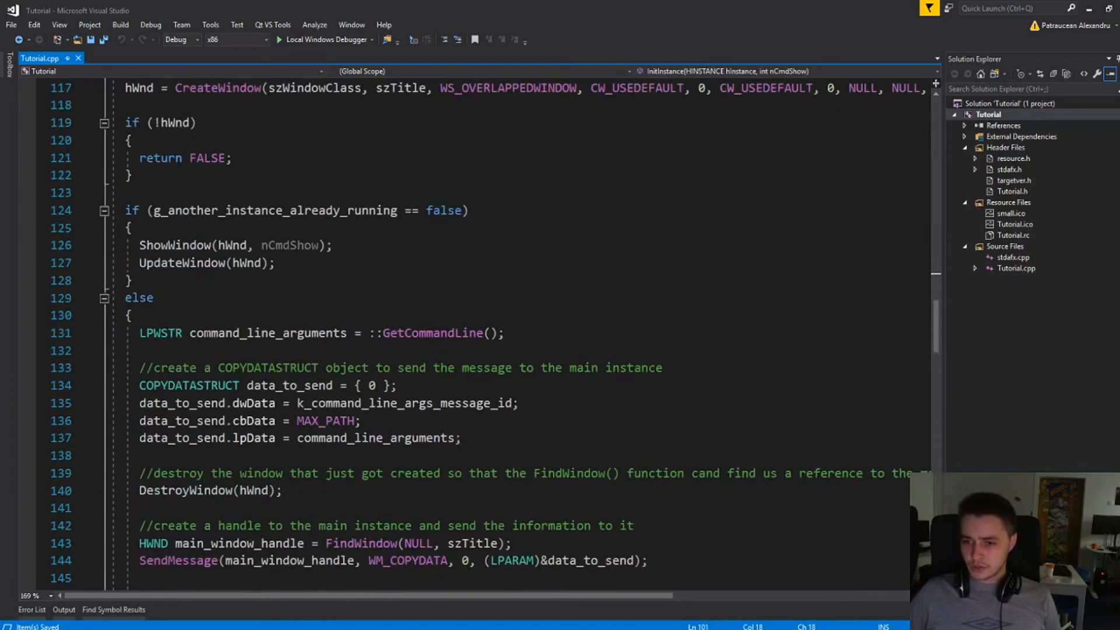
scroll(down, 3)
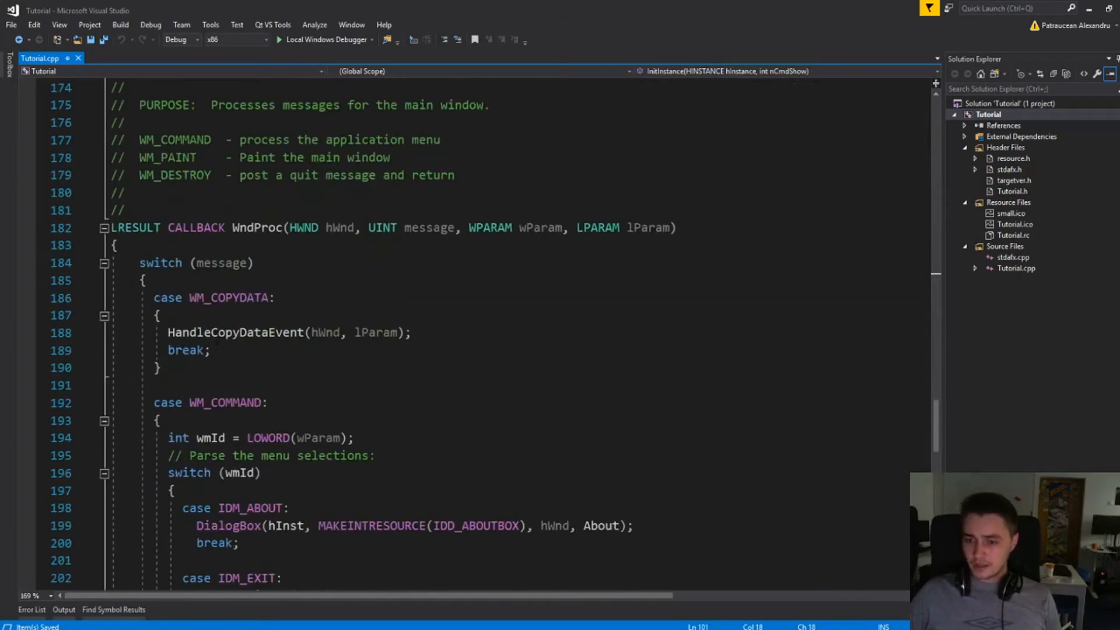
Step: Highlight the WndProc function name and scroll back up to the top of Tutorial.cpp
double_click(257, 227)
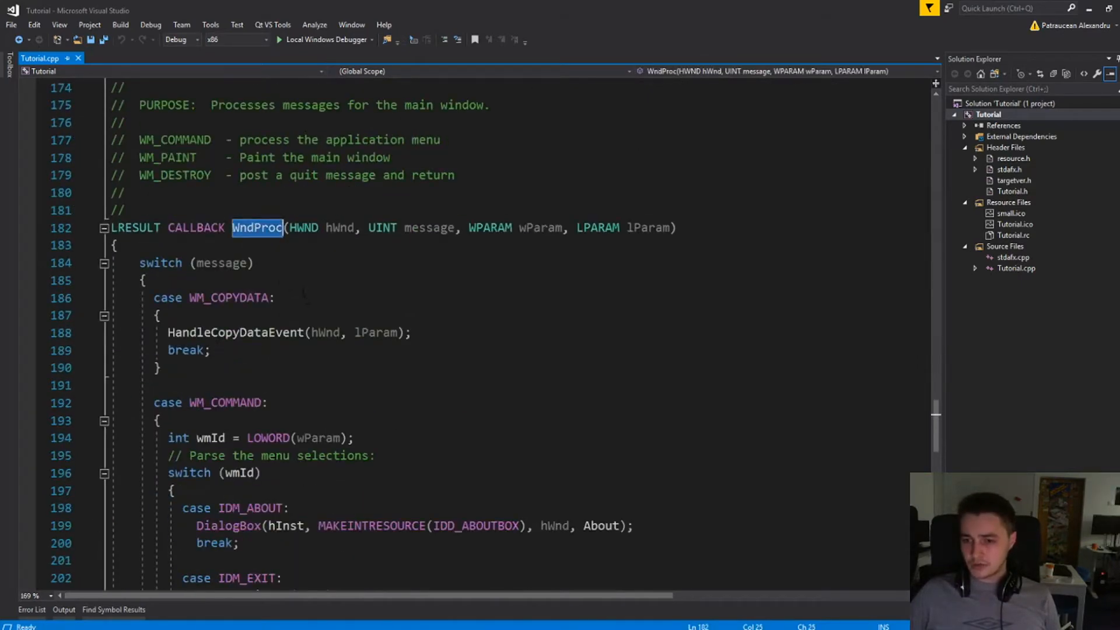
scroll(up, 3)
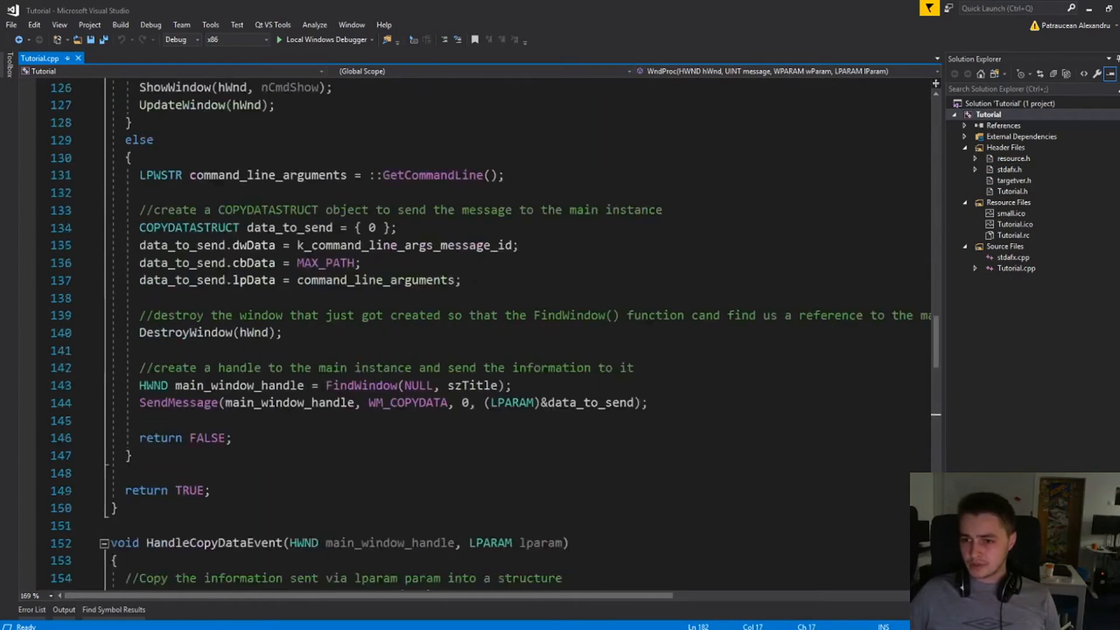
scroll(up, 3)
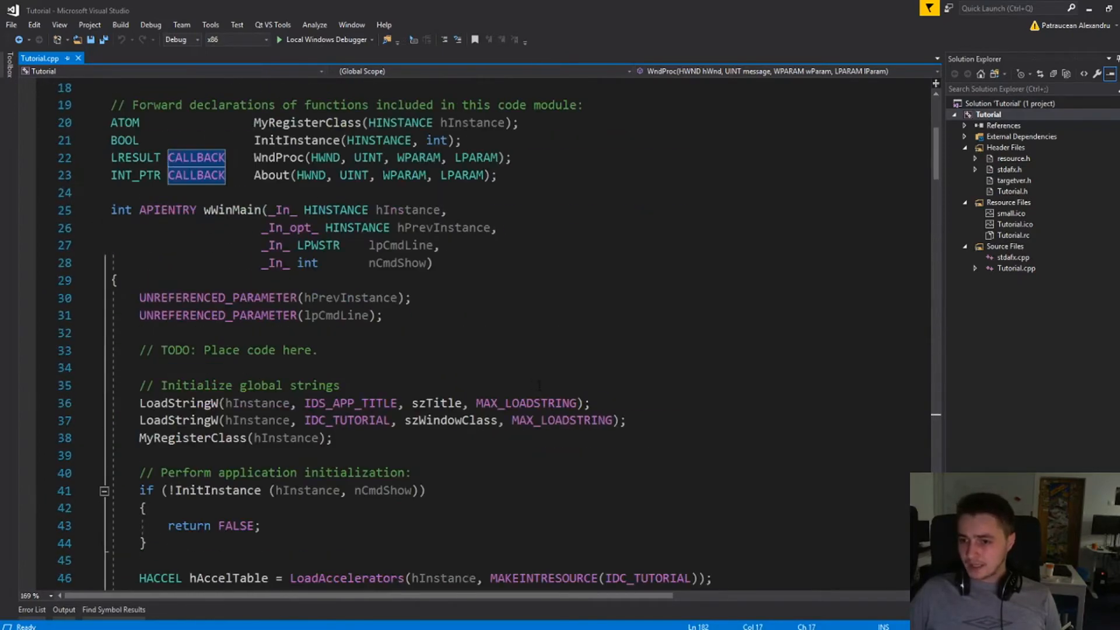
scroll(up, 3)
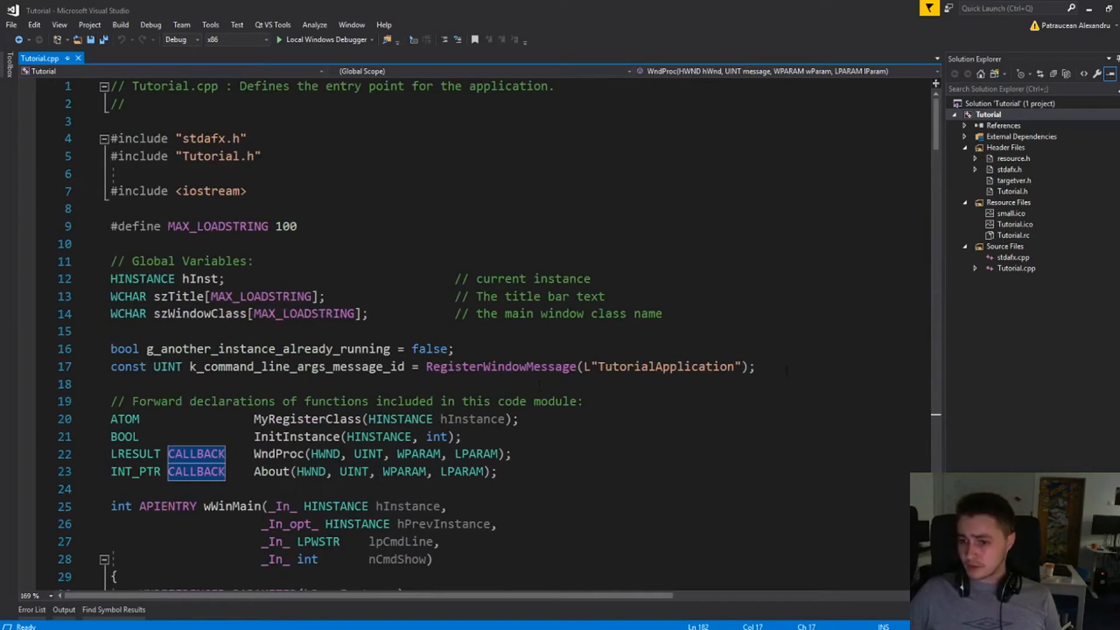
click(253, 260)
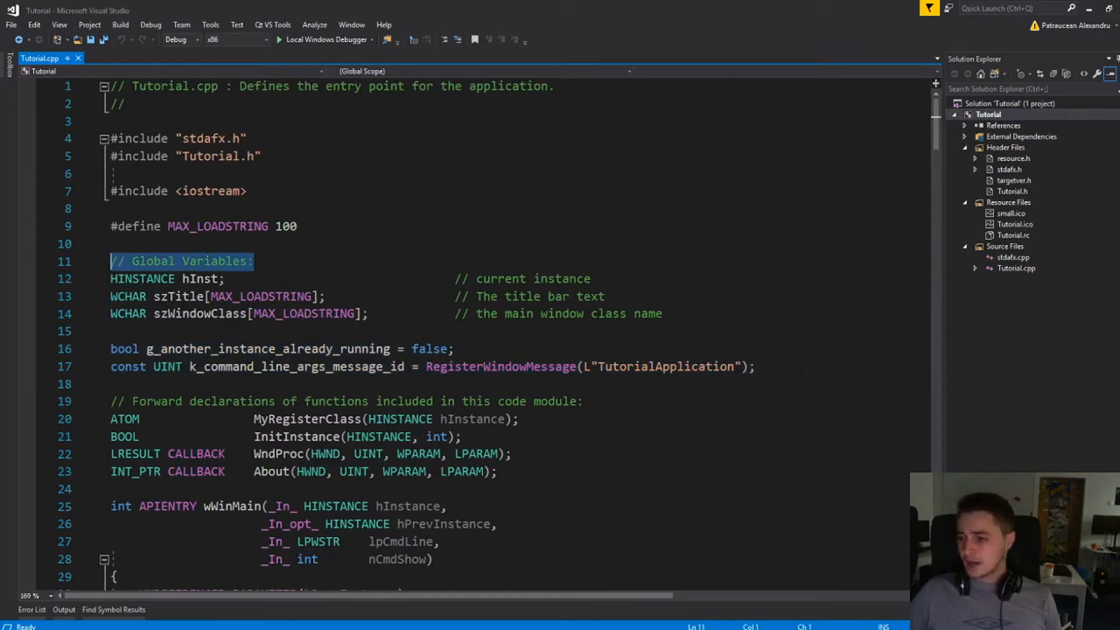
double_click(269, 349)
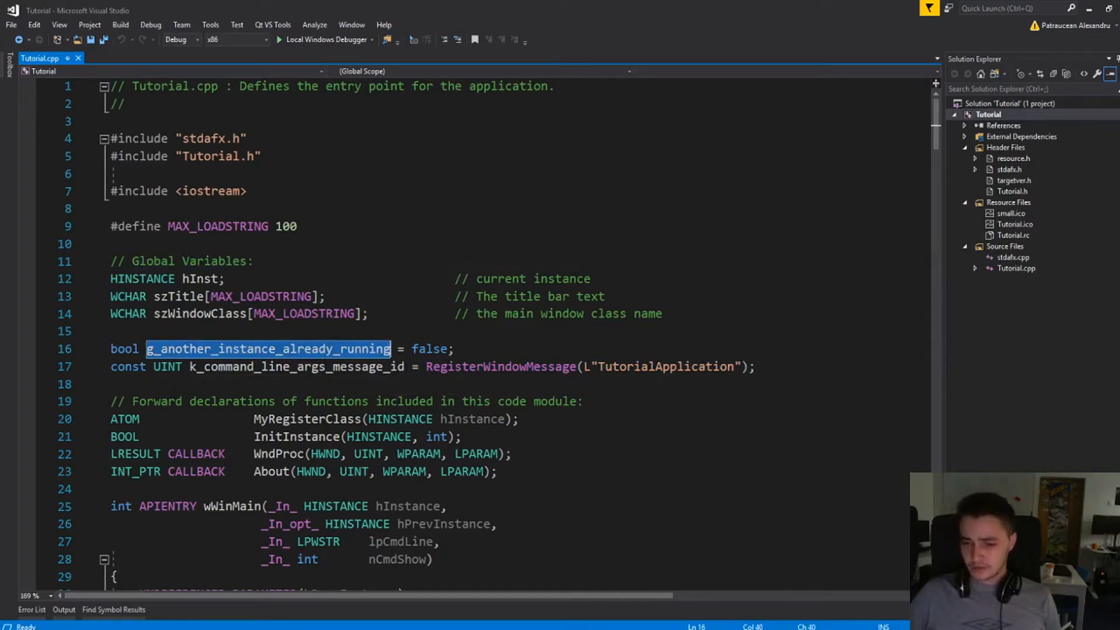
double_click(297, 366)
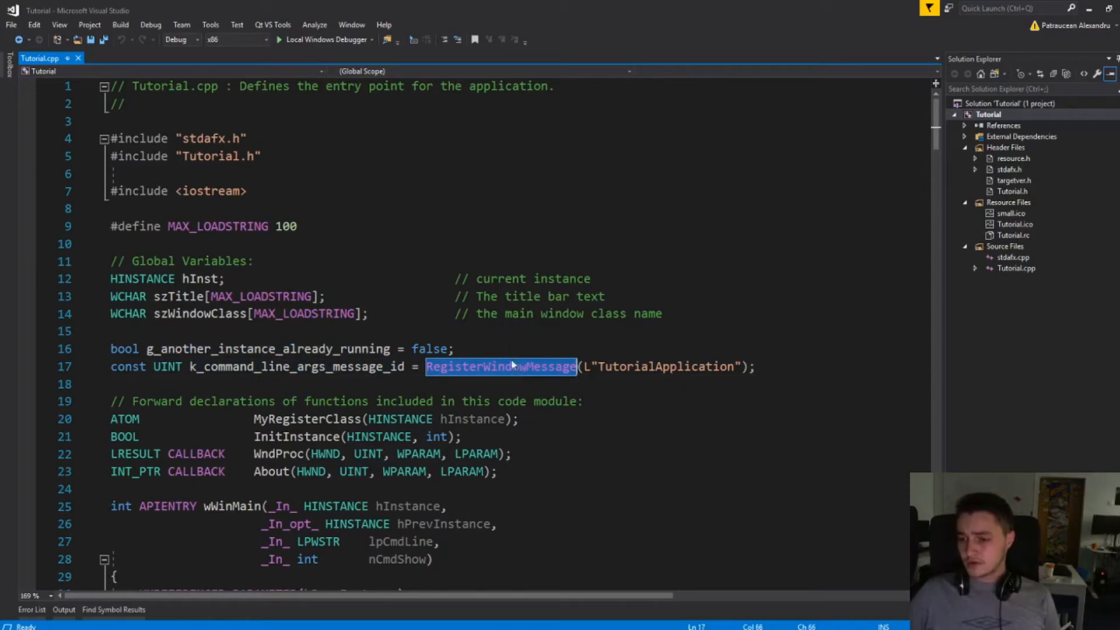
double_click(664, 366)
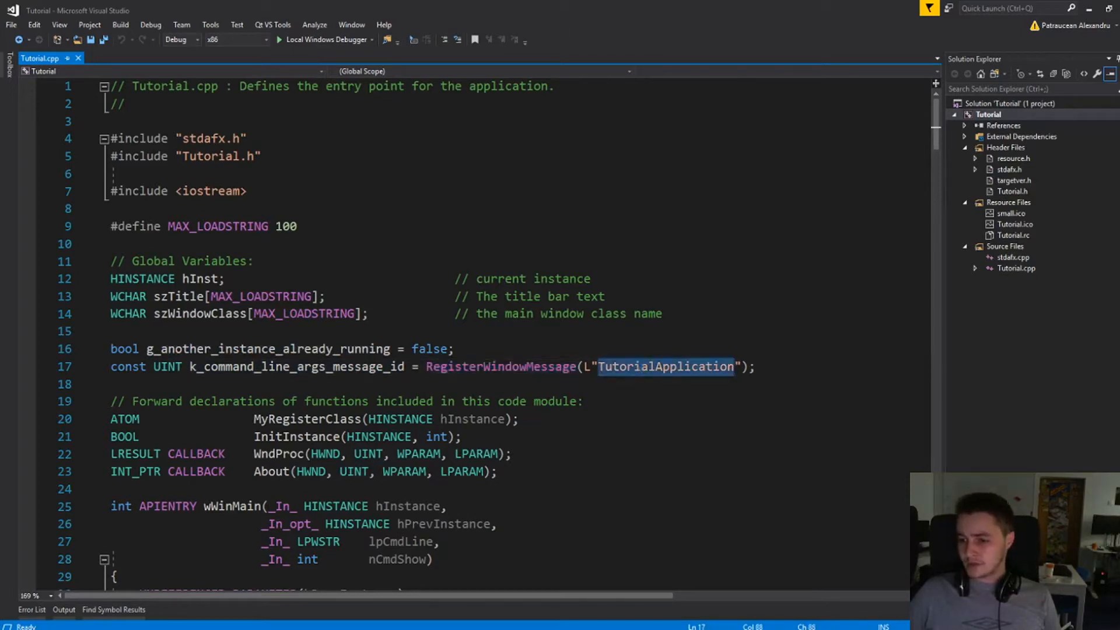
scroll(down, 3)
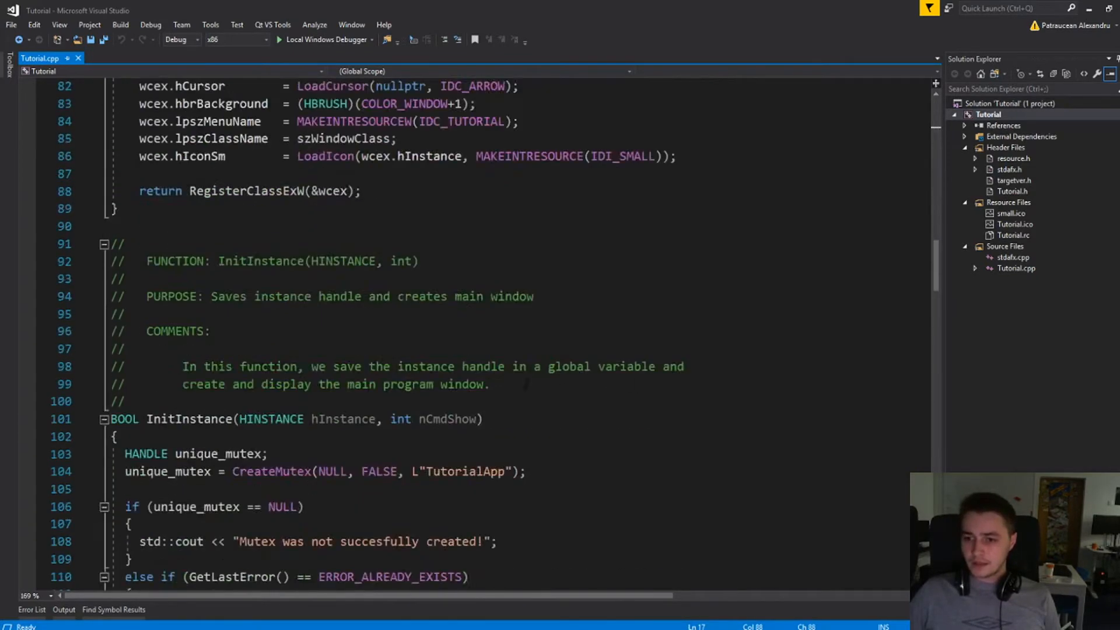
double_click(189, 313)
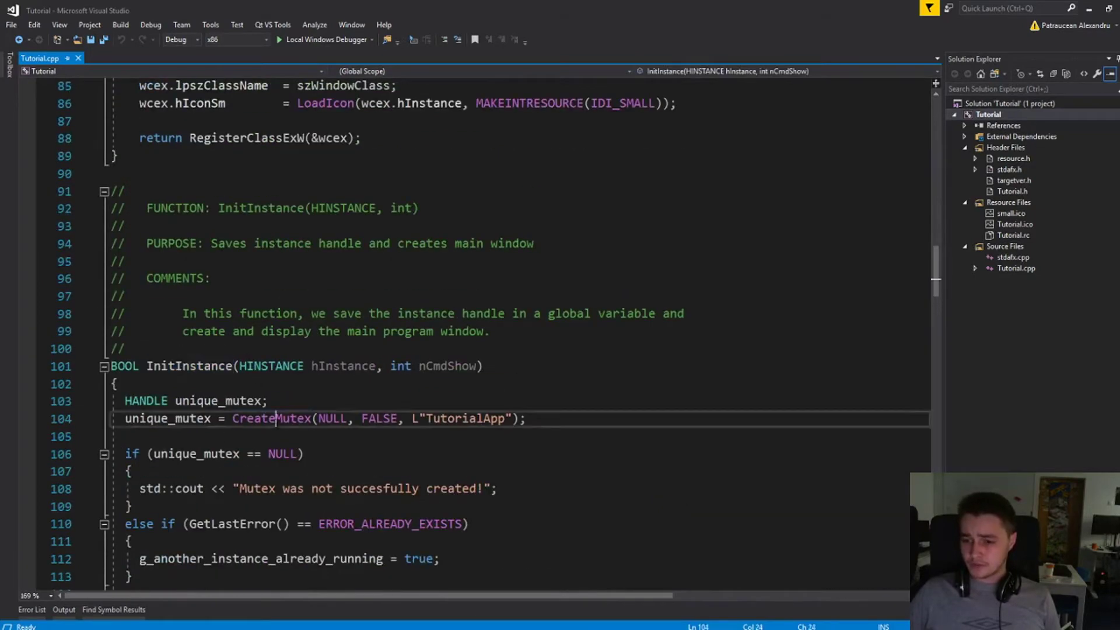
double_click(272, 419)
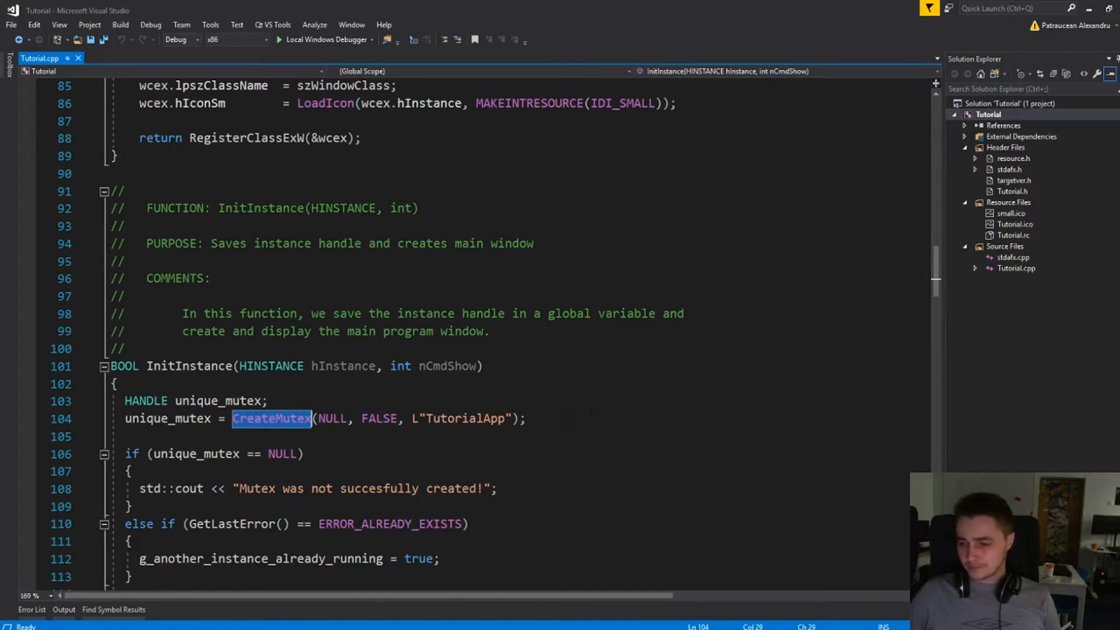
scroll(down, 3)
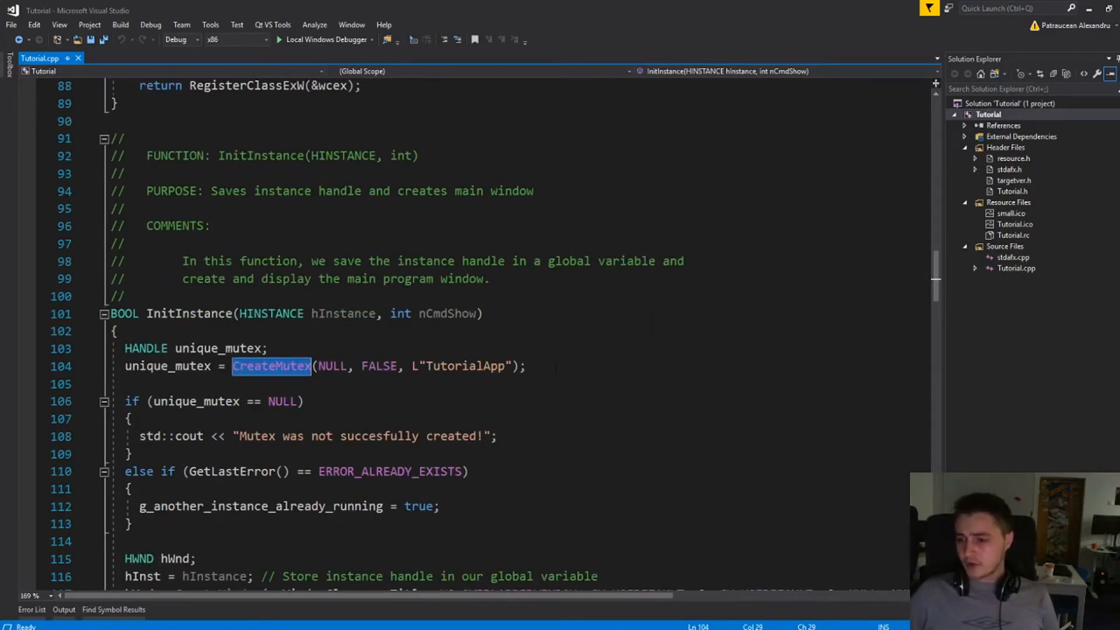
scroll(down, 3)
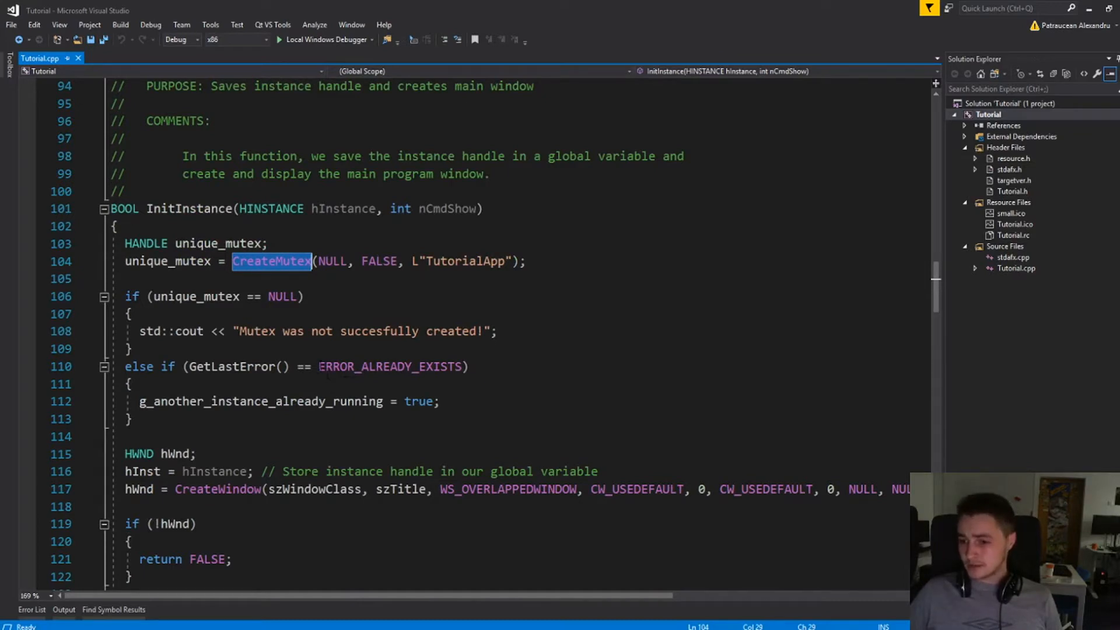
double_click(391, 367)
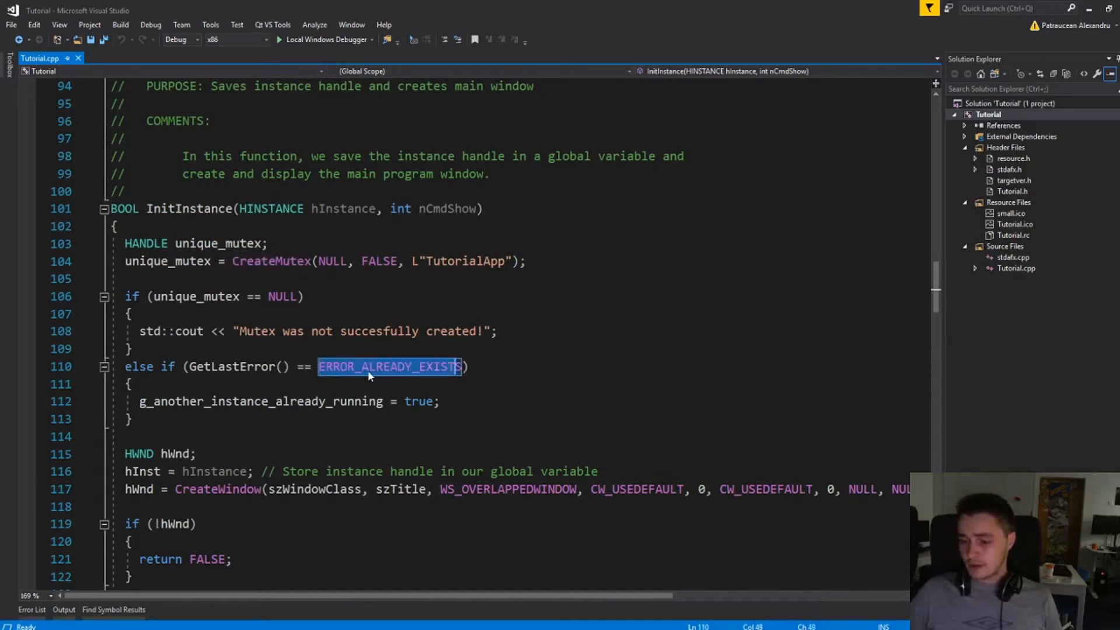
scroll(down, 3)
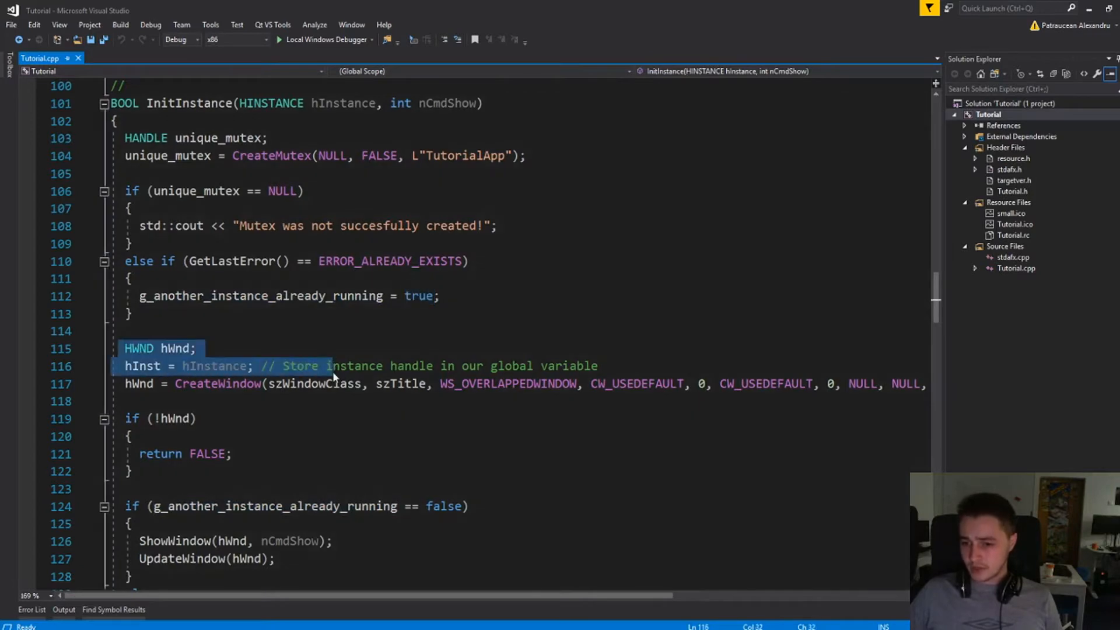
scroll(down, 3)
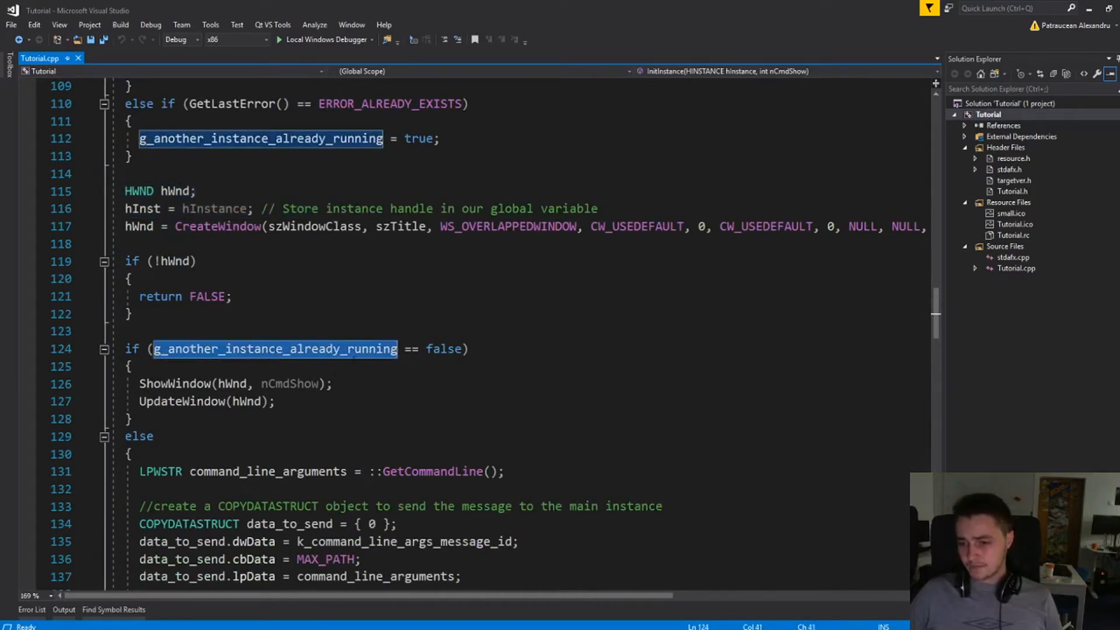
double_click(443, 349)
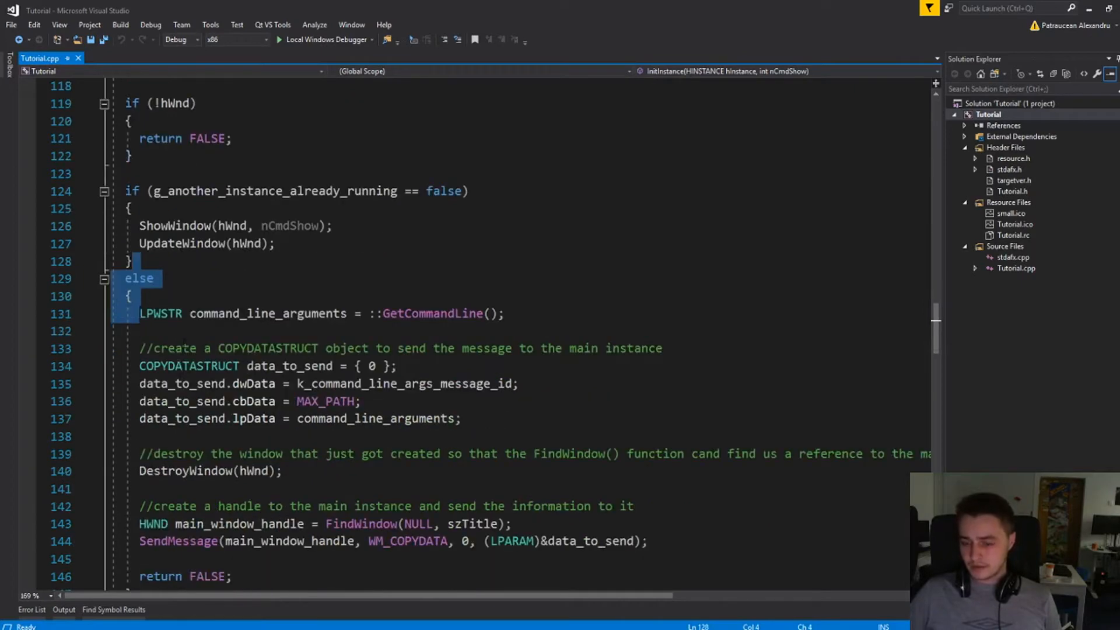
scroll(down, 3)
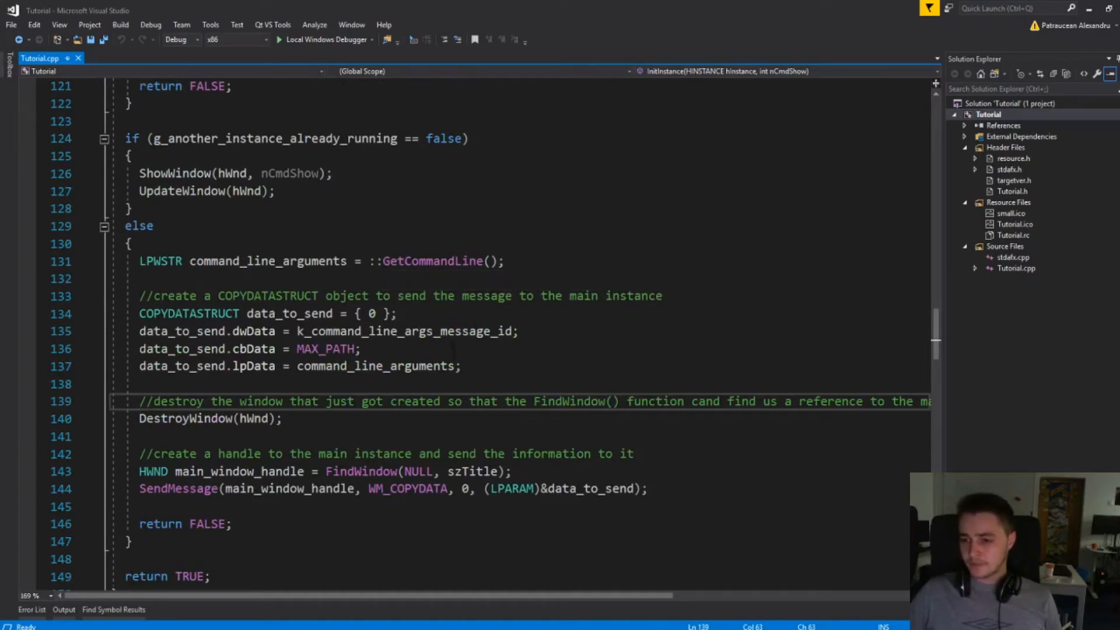
double_click(432, 260)
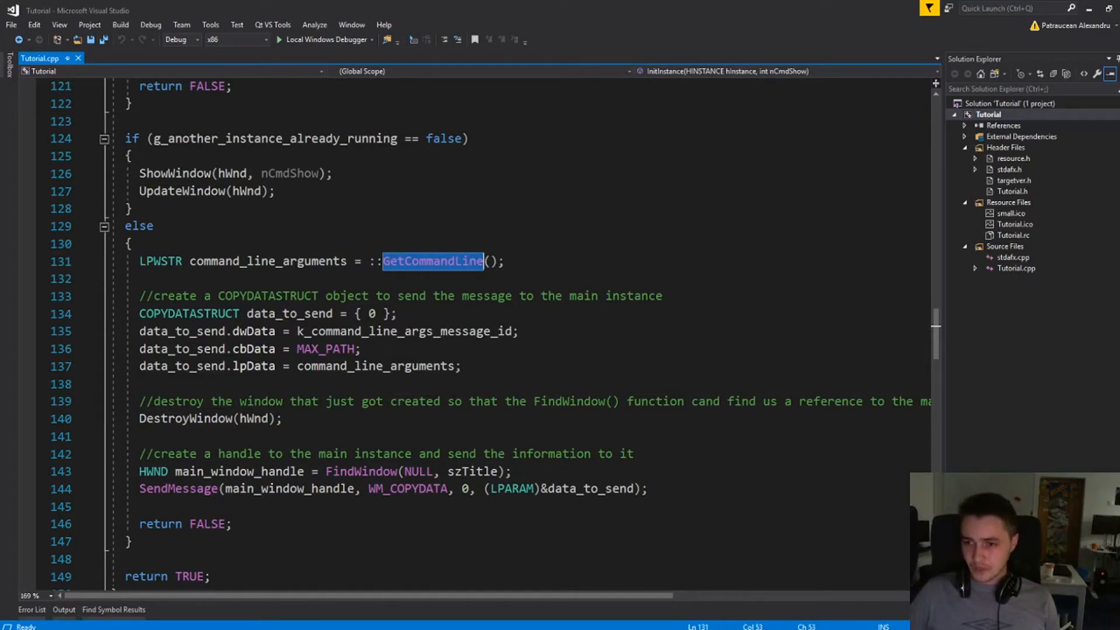
scroll(down, 3)
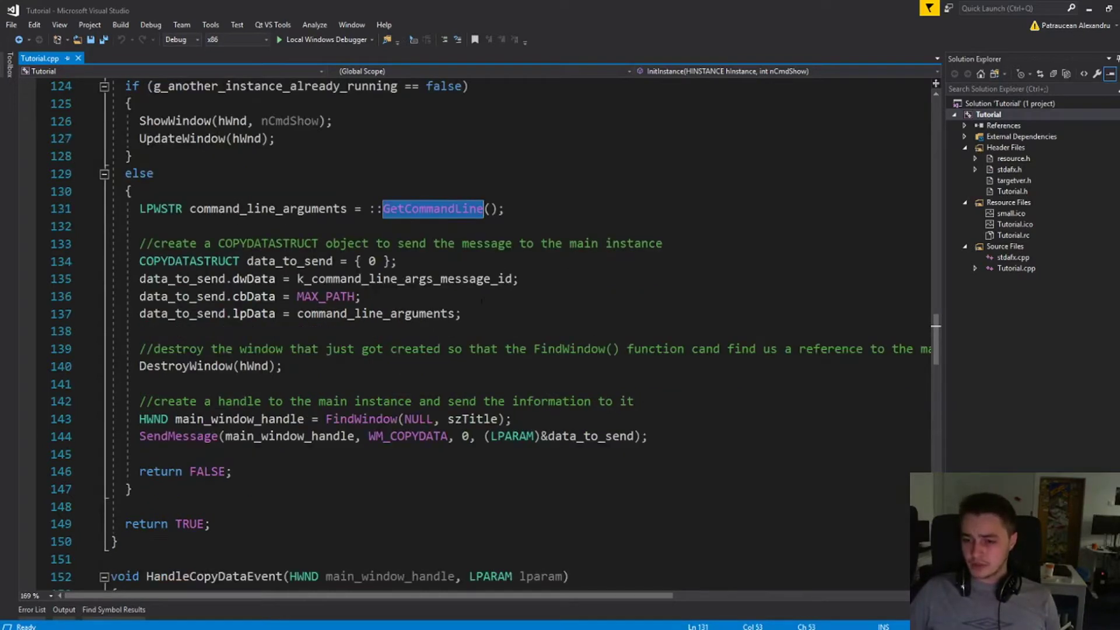
double_click(289, 260)
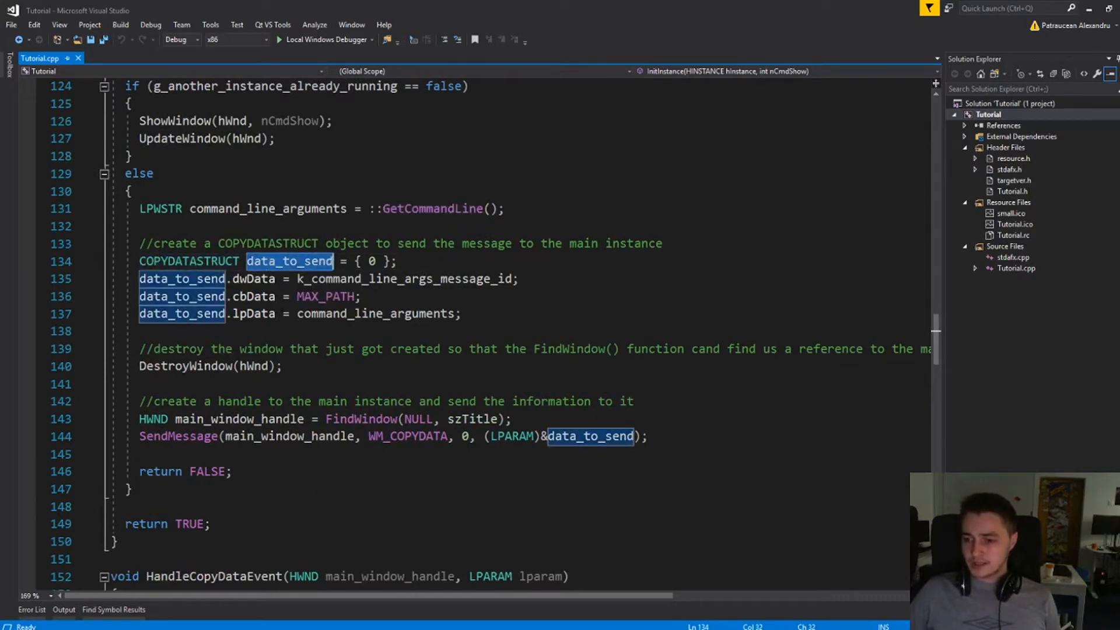
double_click(252, 279)
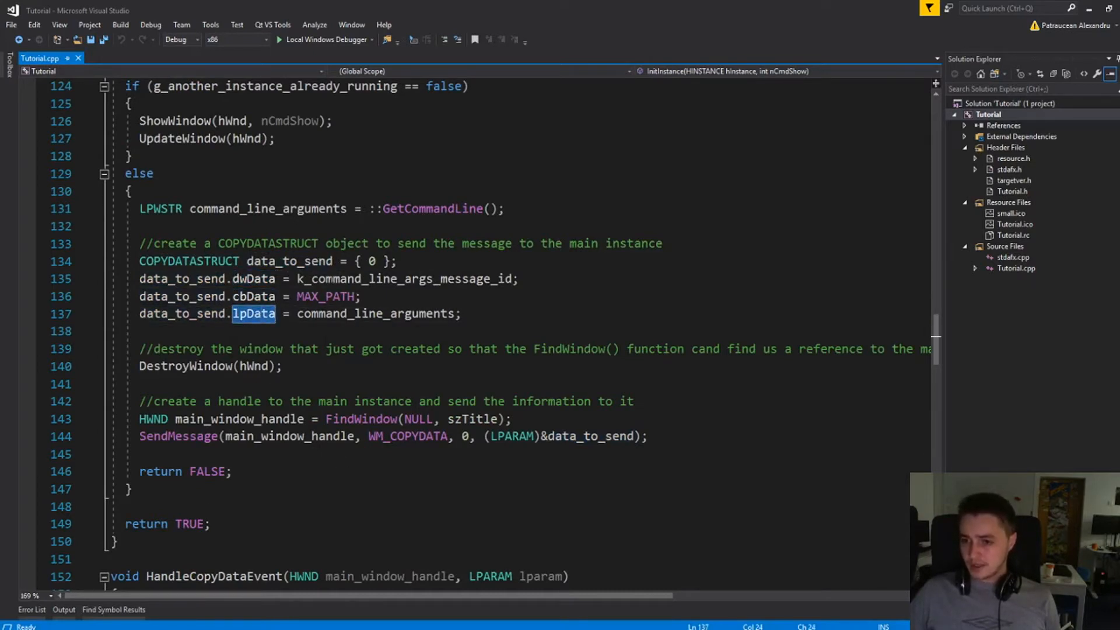
double_click(404, 279)
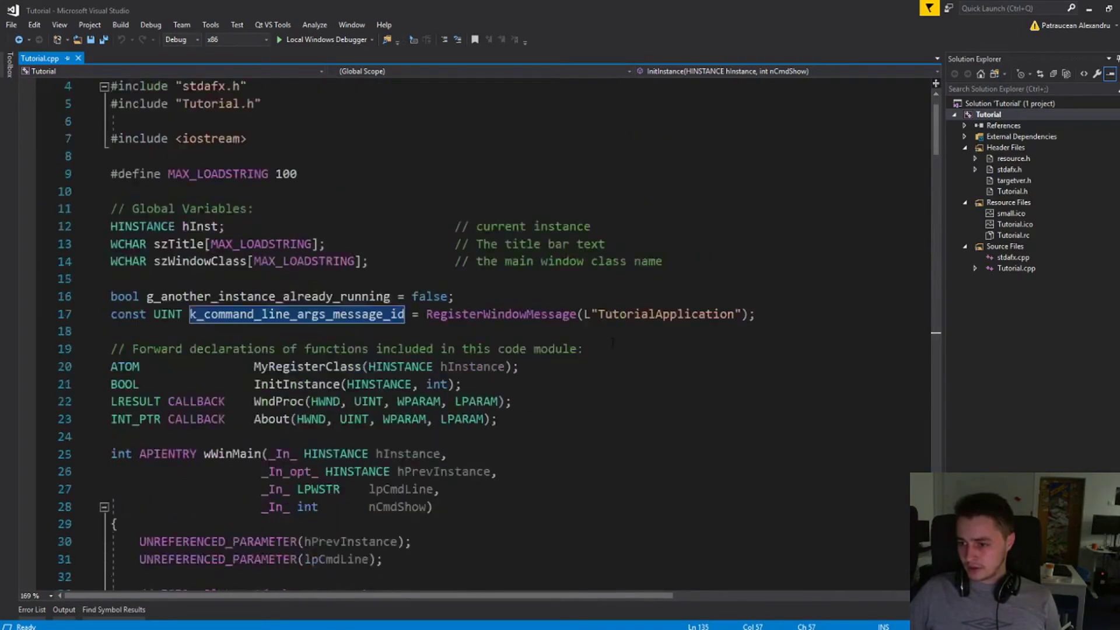
scroll(down, 3)
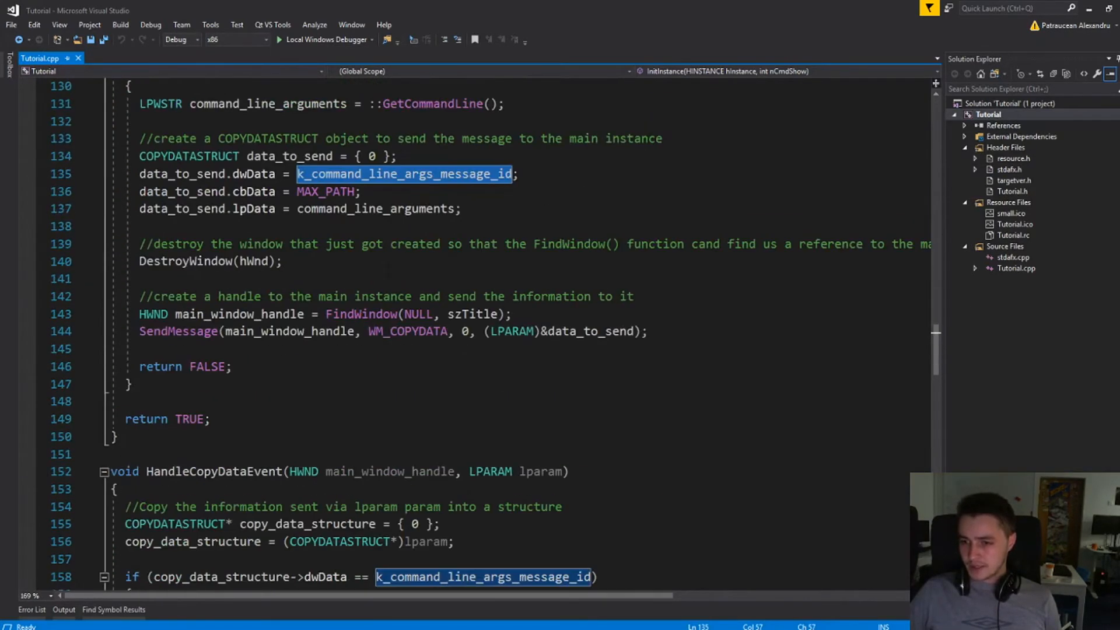
scroll(up, 3)
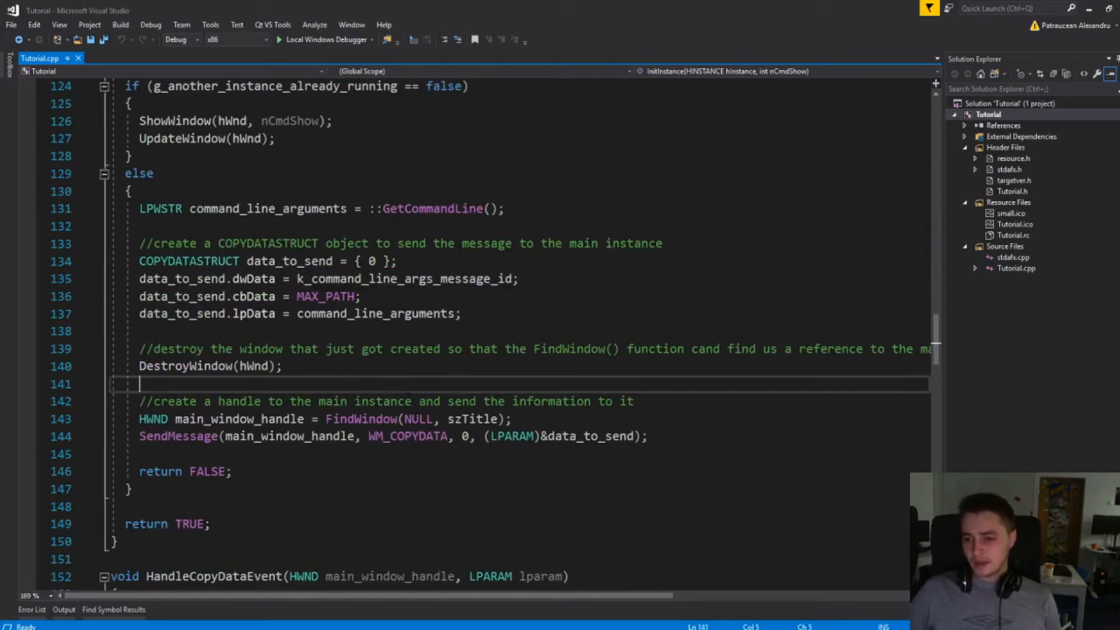
double_click(375, 314)
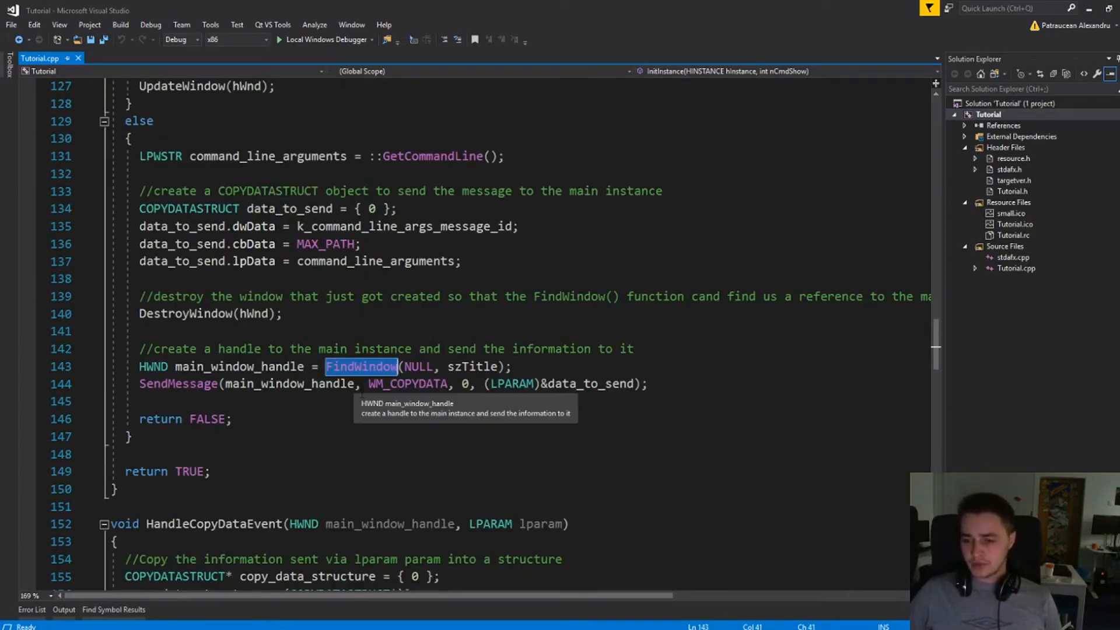
mouse_move(317, 425)
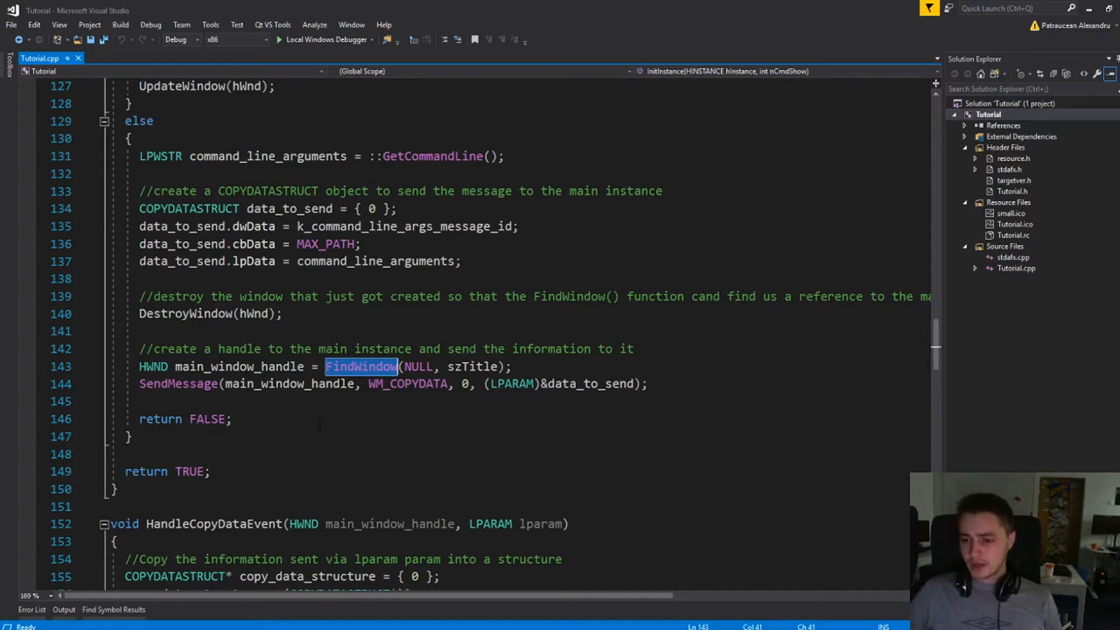
mouse_move(365, 366)
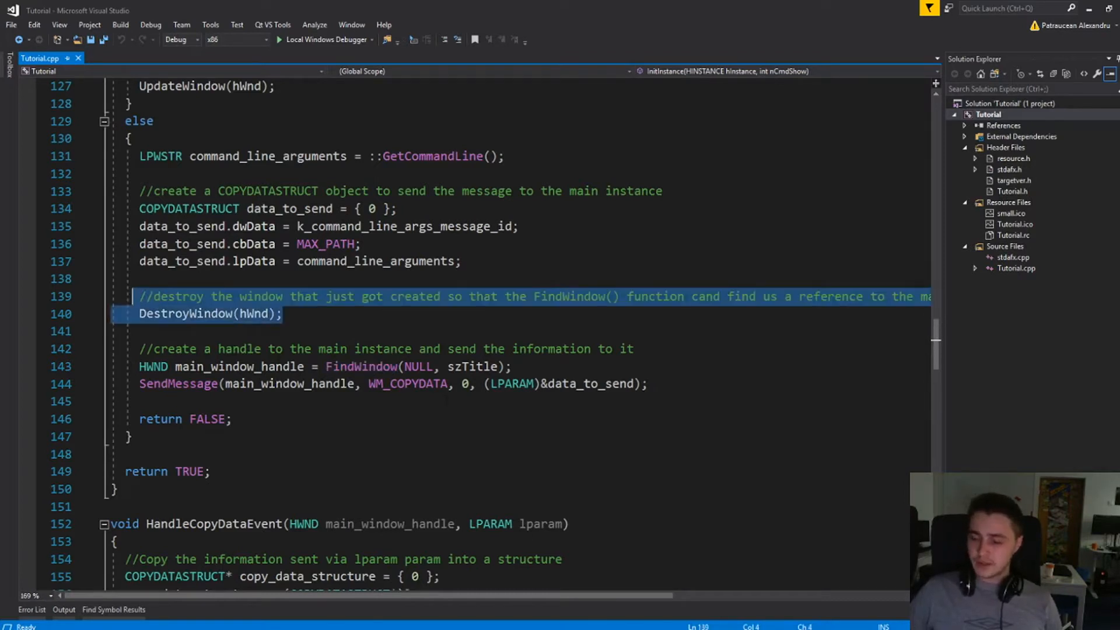
double_click(473, 365)
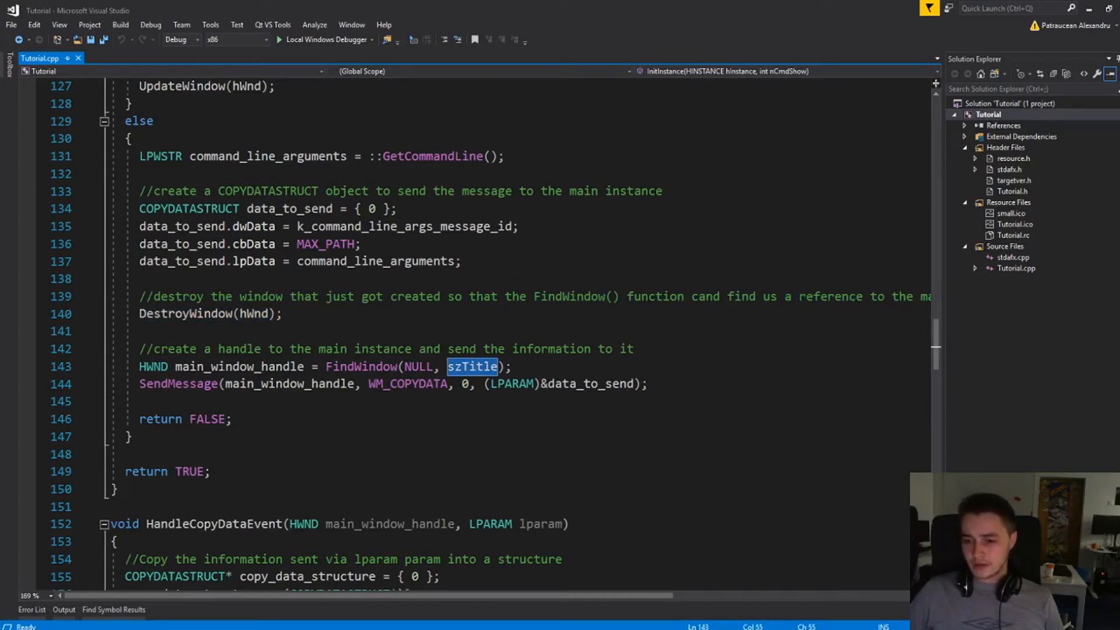
click(230, 418)
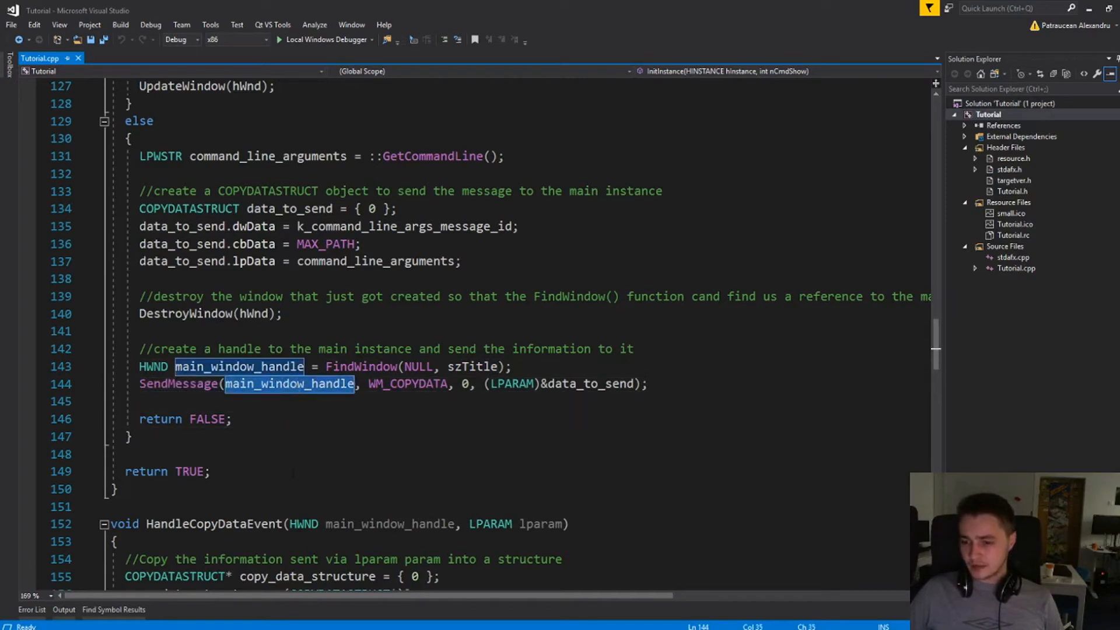
mouse_move(409, 384)
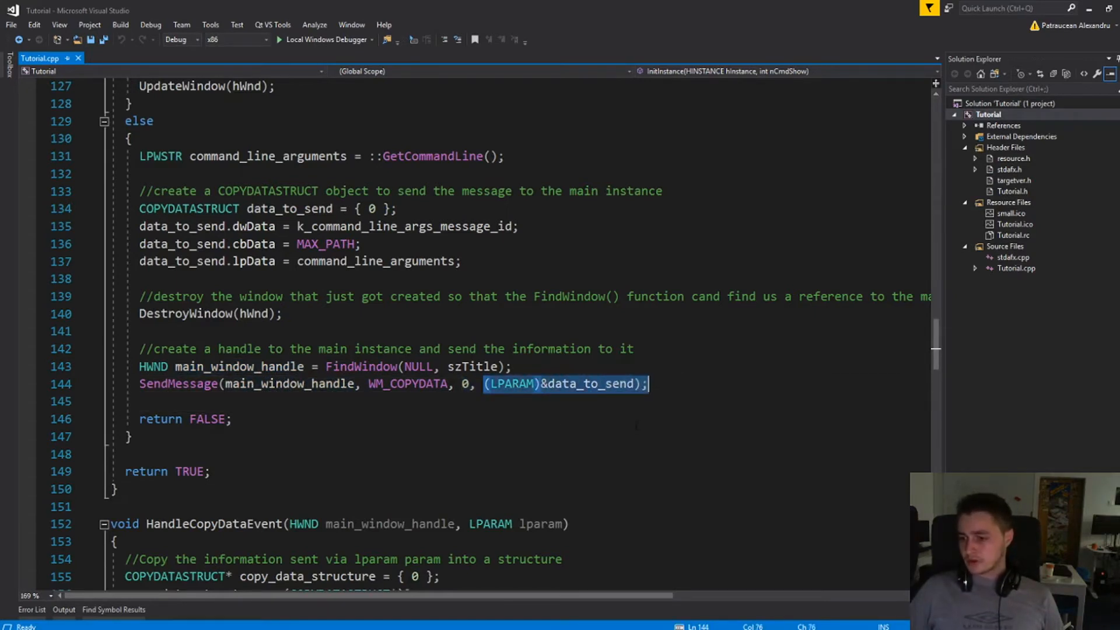
double_click(510, 384)
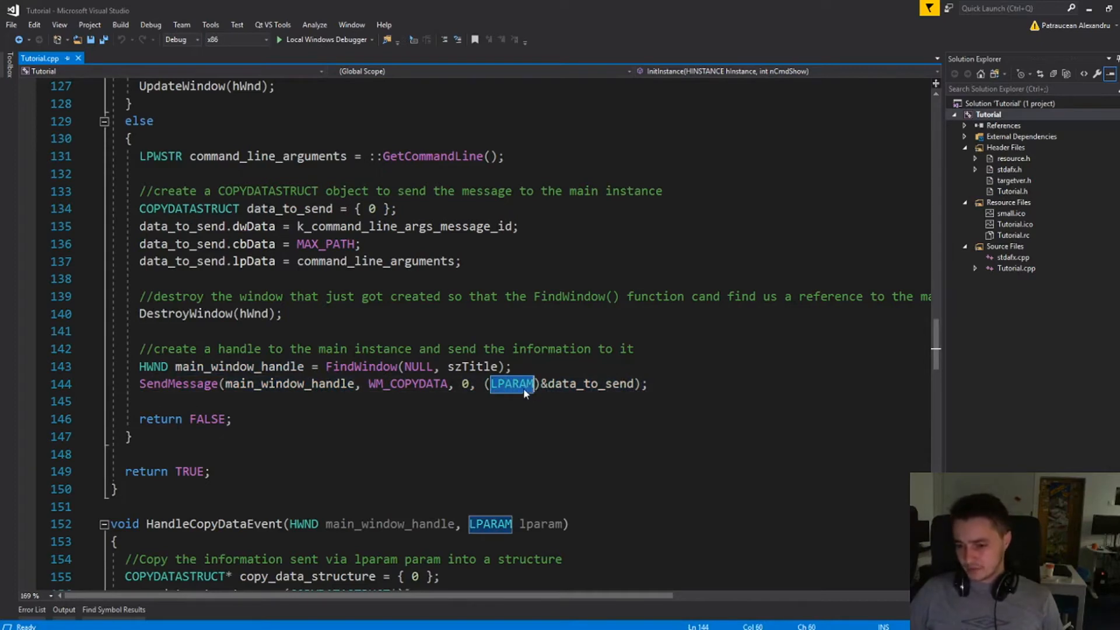
scroll(up, 3)
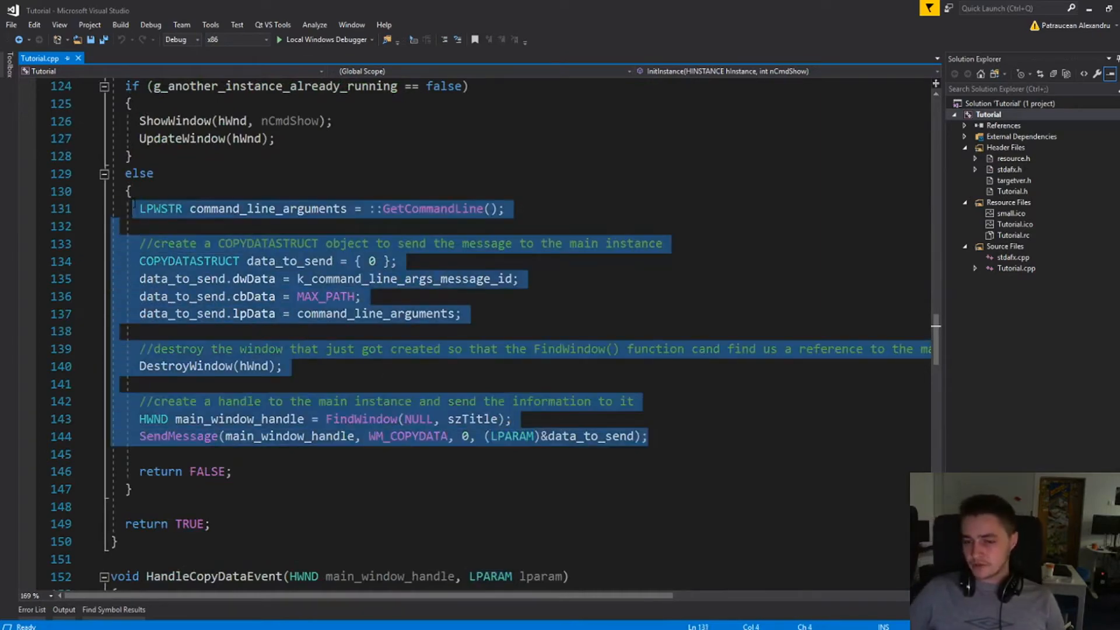
scroll(down, 3)
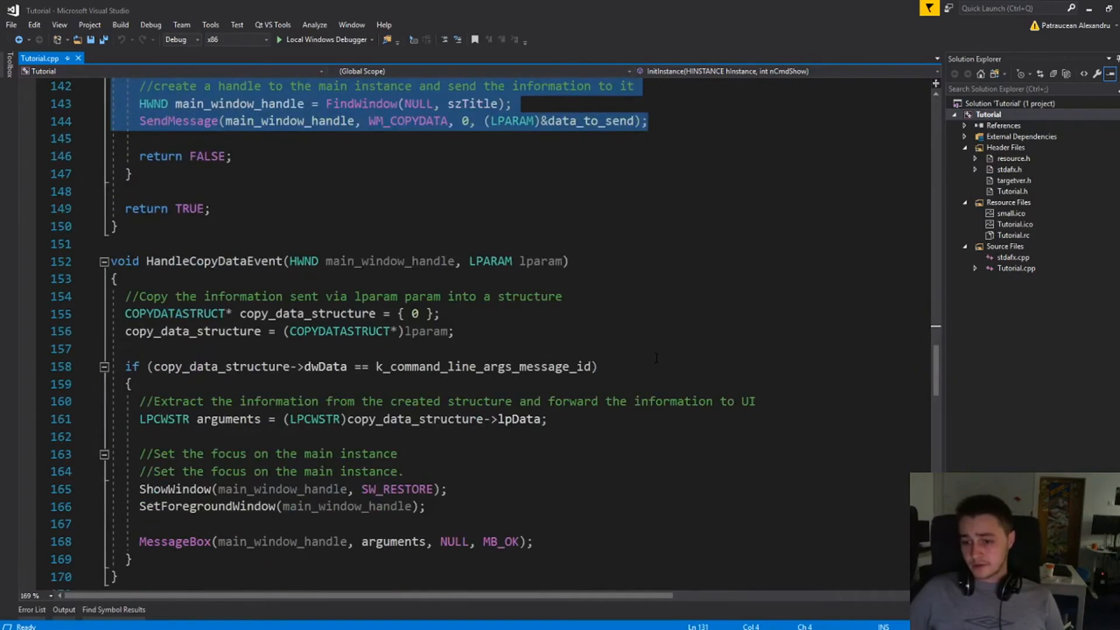
scroll(down, 3)
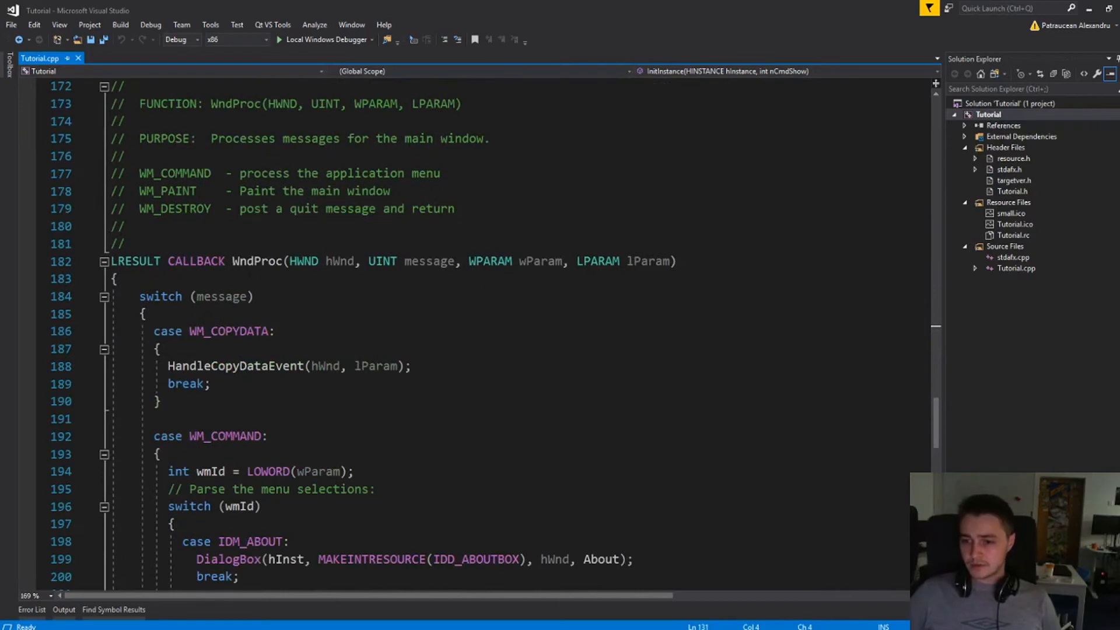
double_click(257, 260)
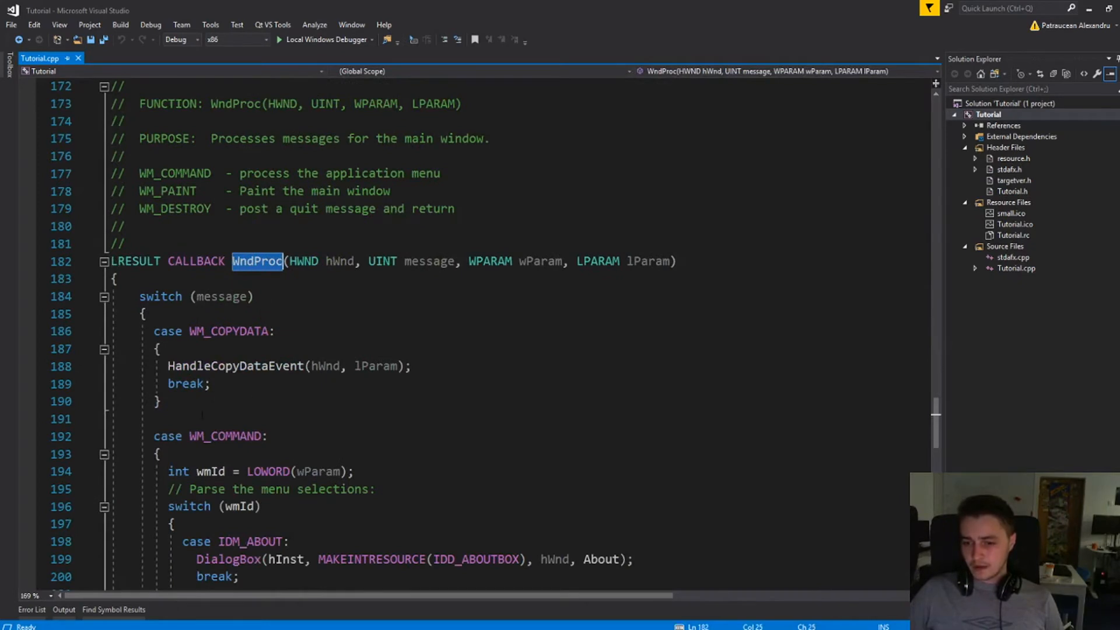
click(225, 435)
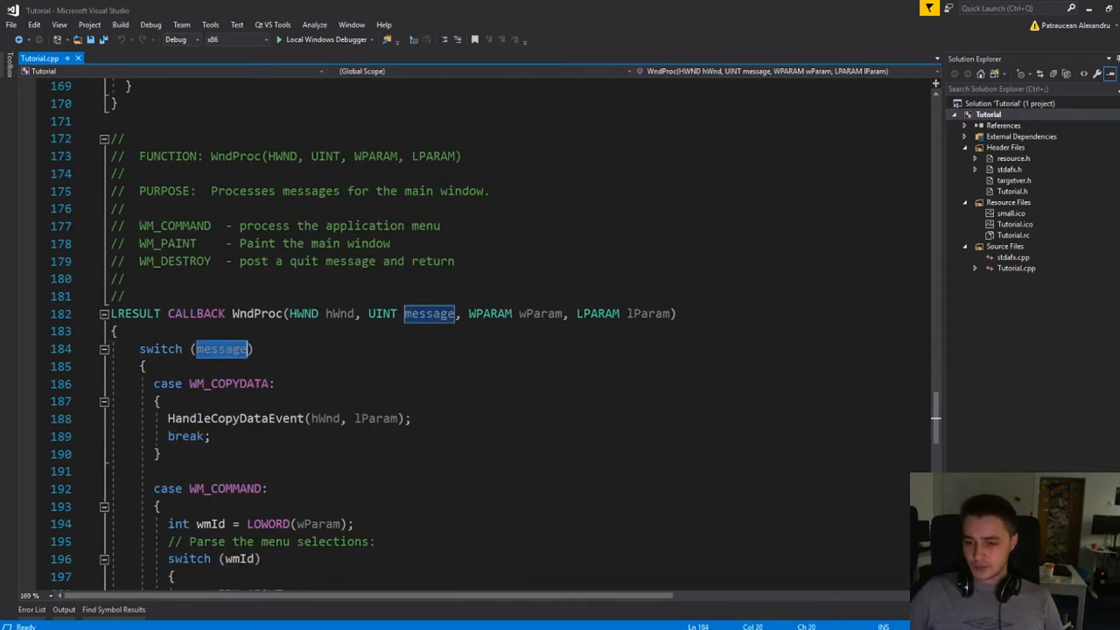
double_click(229, 384)
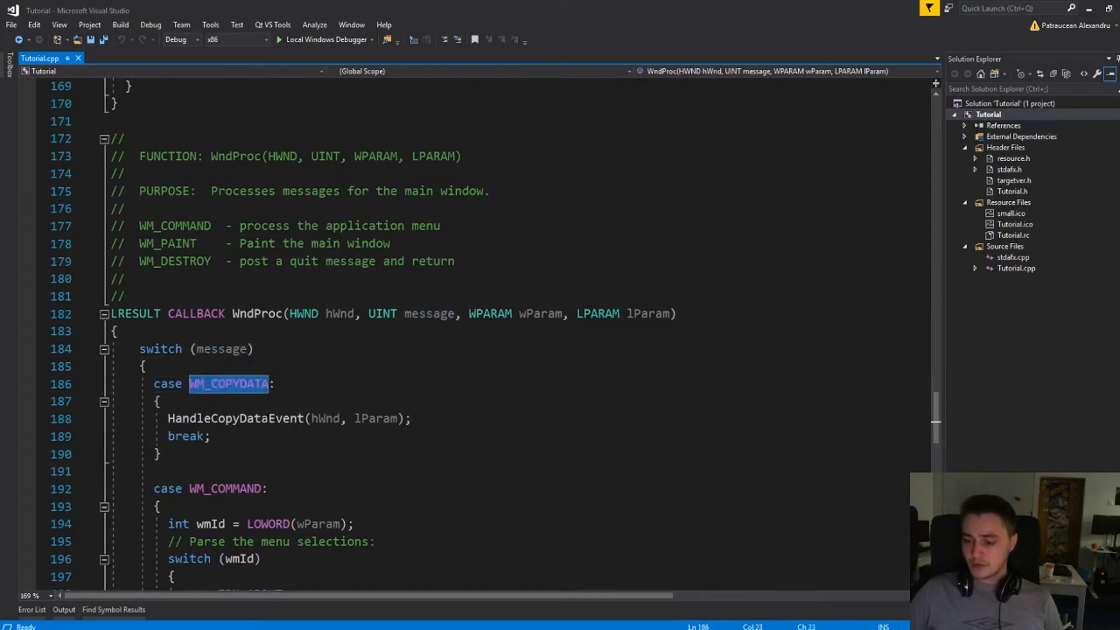
scroll(up, 3)
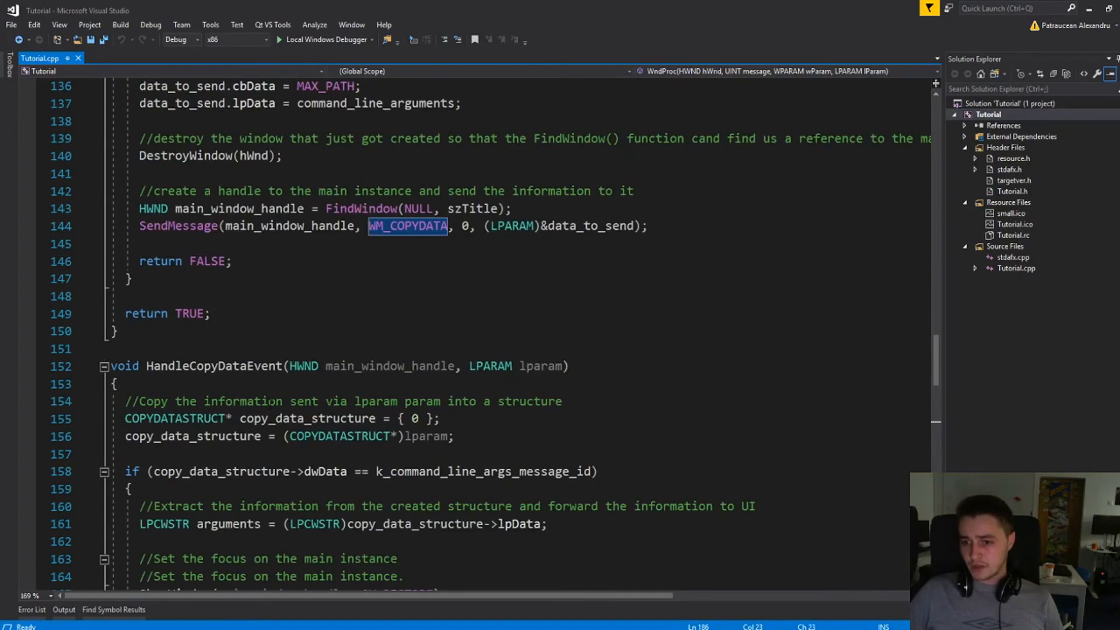
scroll(up, 3)
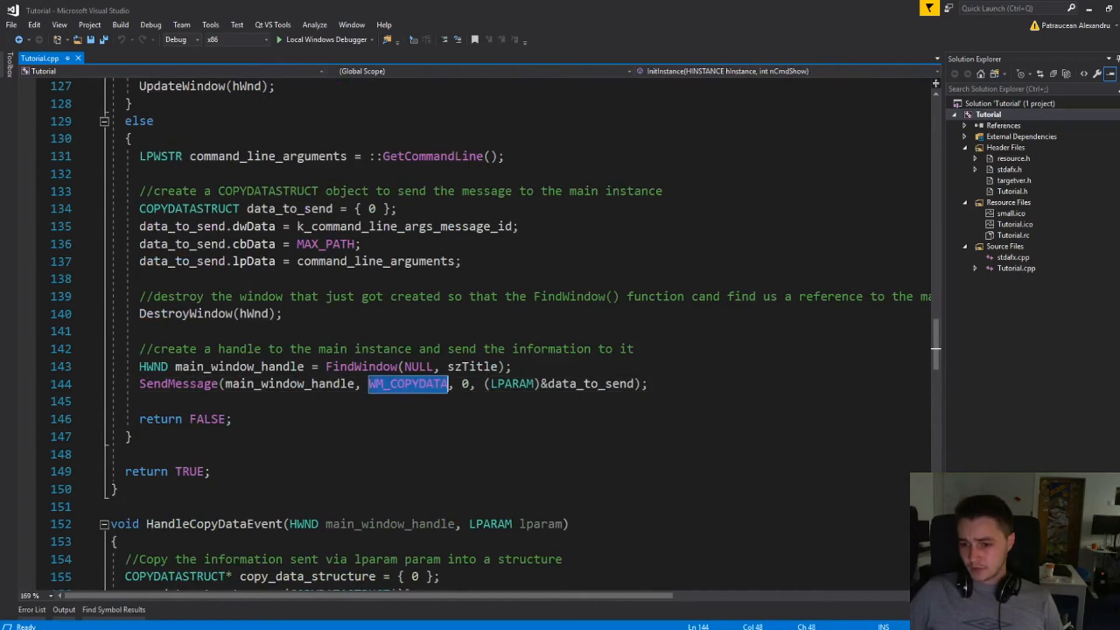
scroll(down, 3)
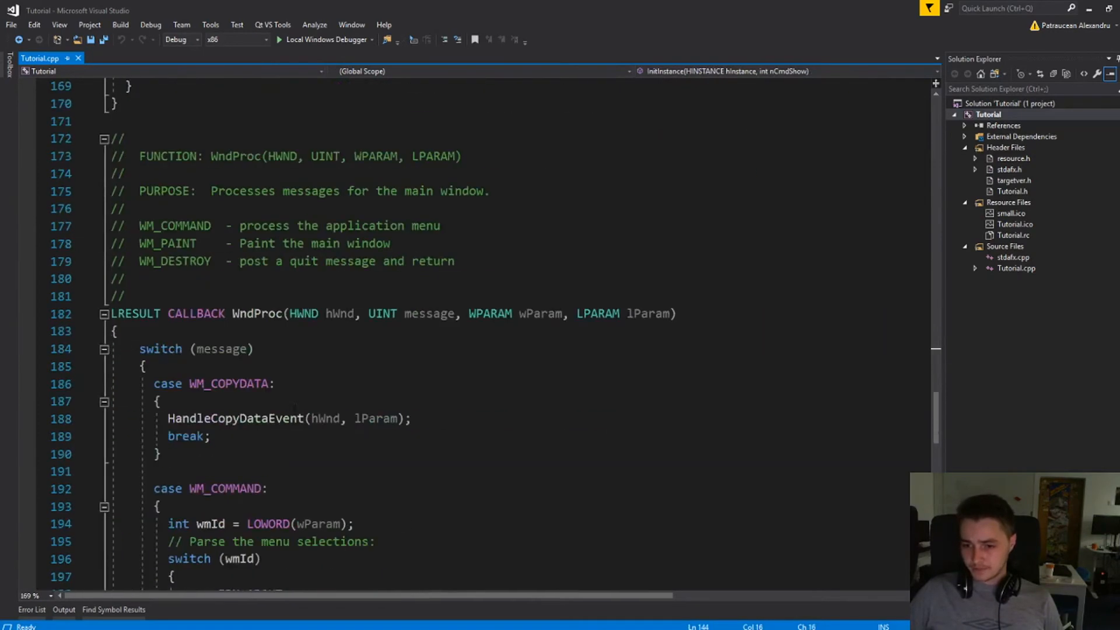
double_click(227, 330)
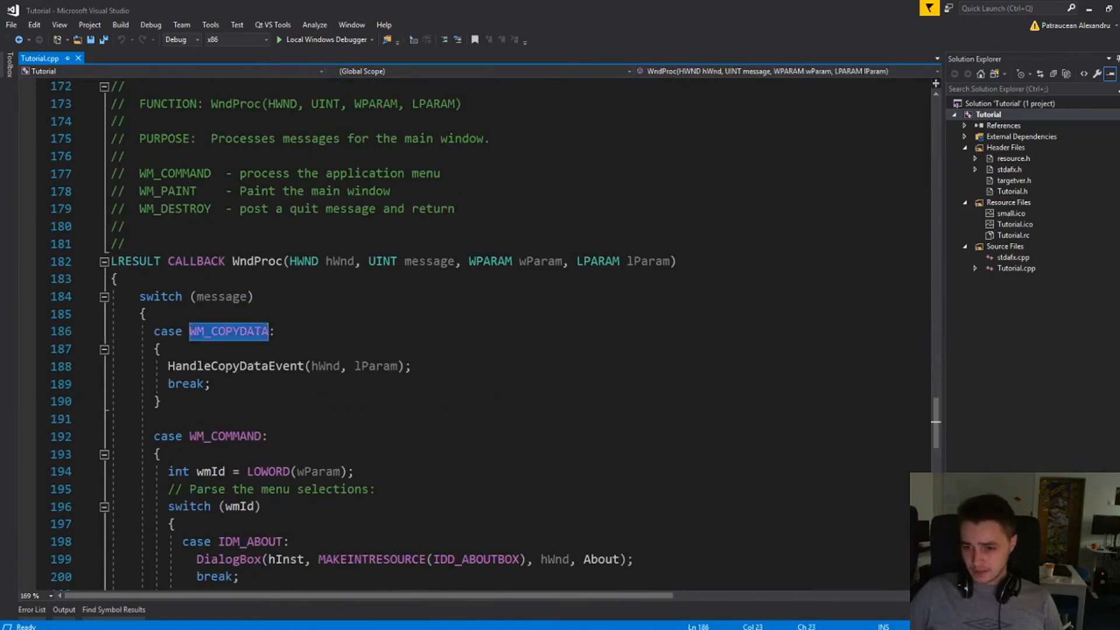
double_click(236, 365)
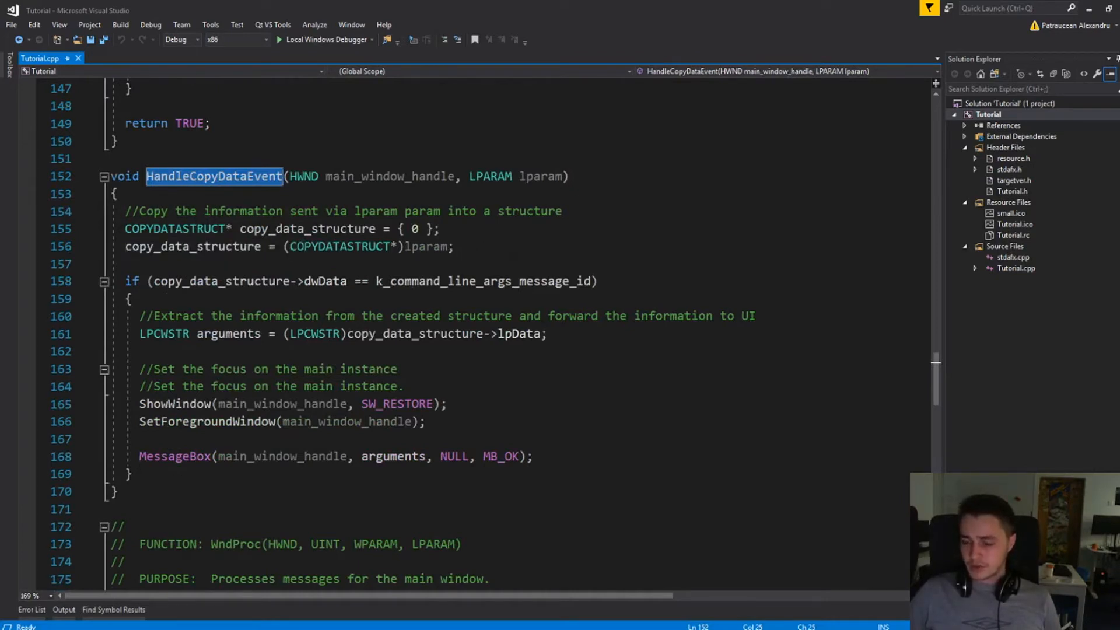
click(454, 246)
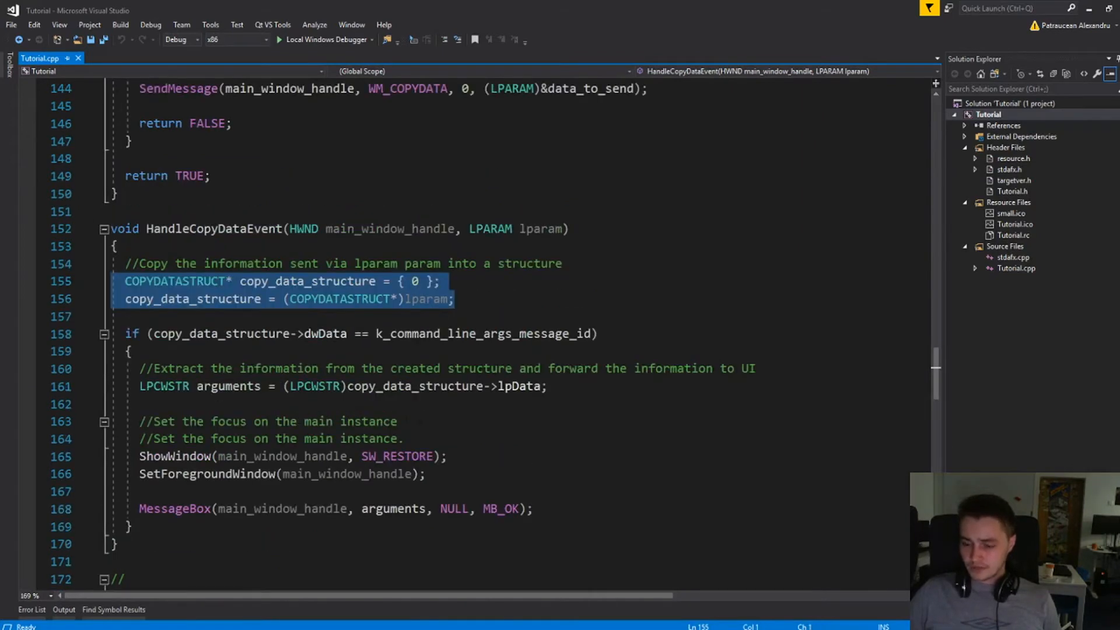
double_click(220, 333)
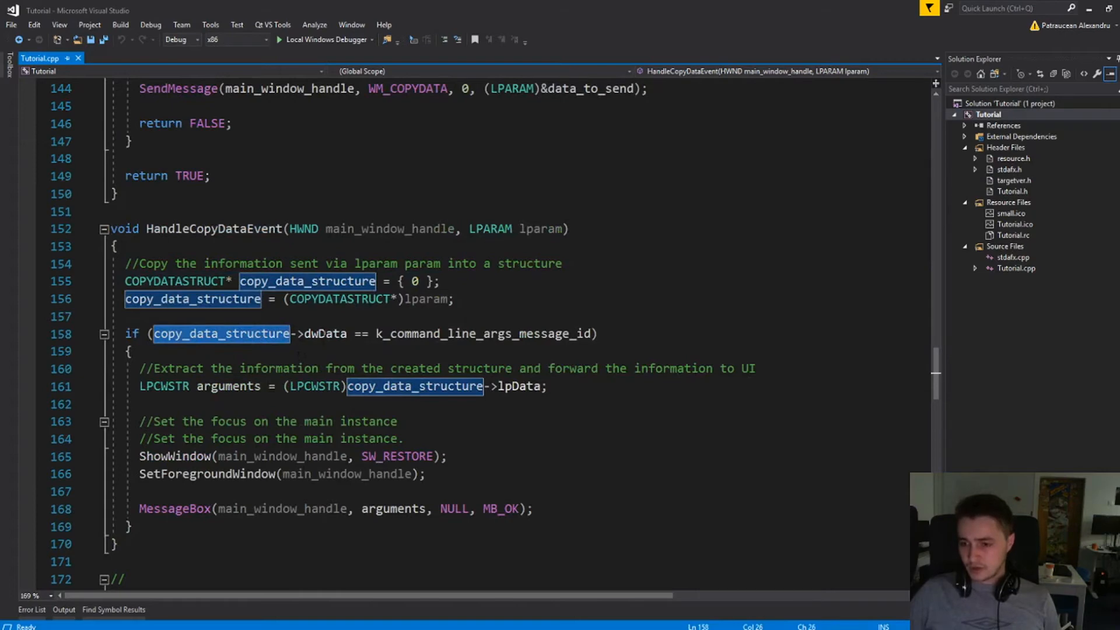
scroll(up, 3)
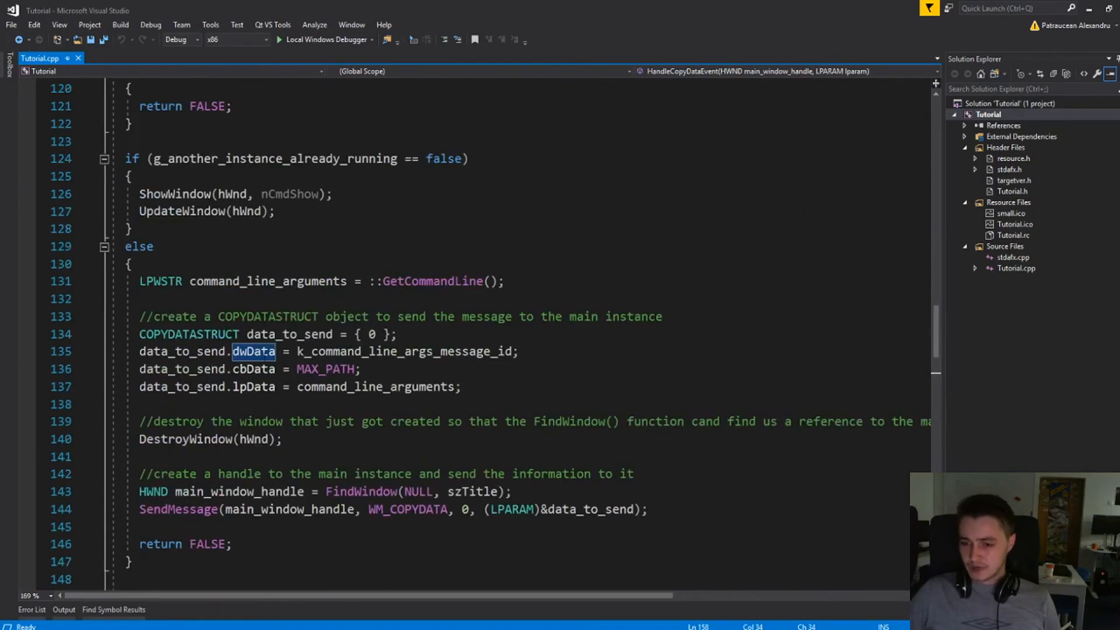
scroll(down, 3)
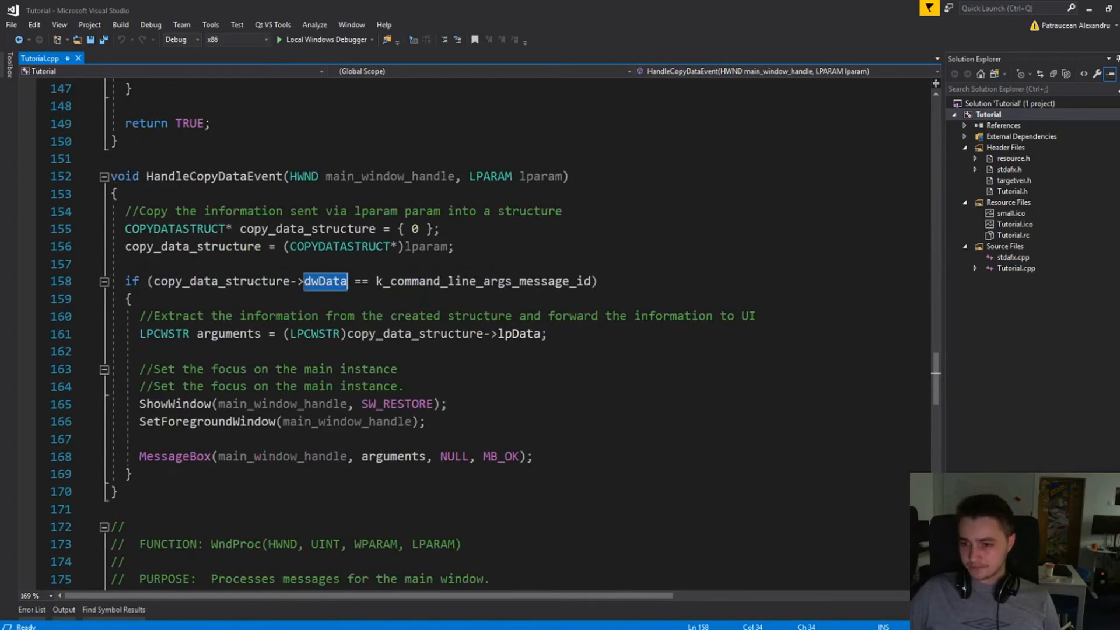
double_click(228, 334)
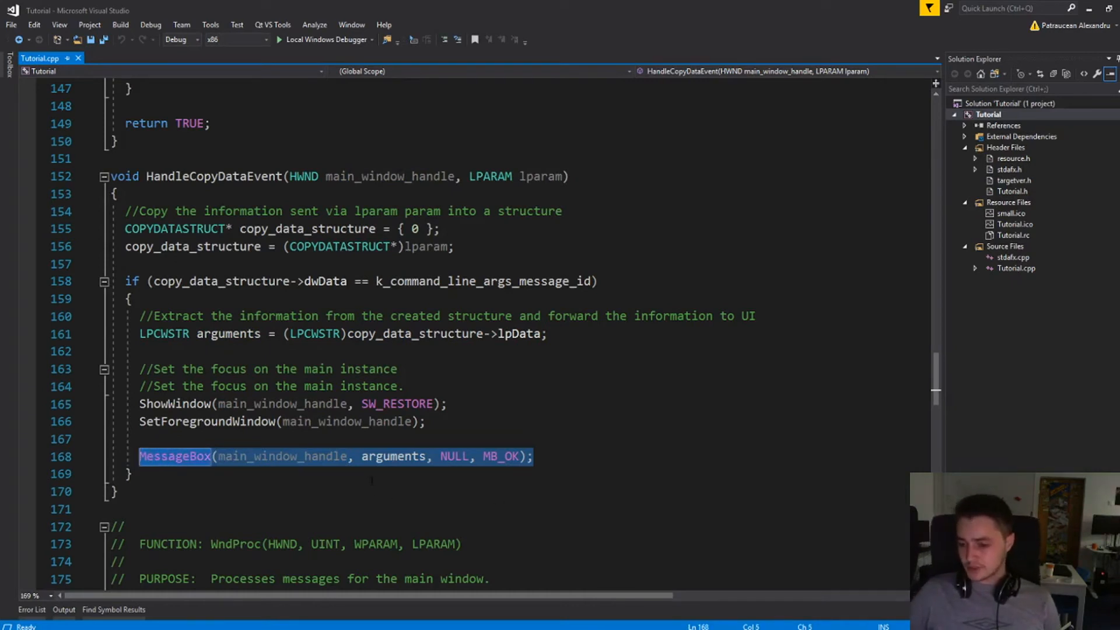
double_click(392, 457)
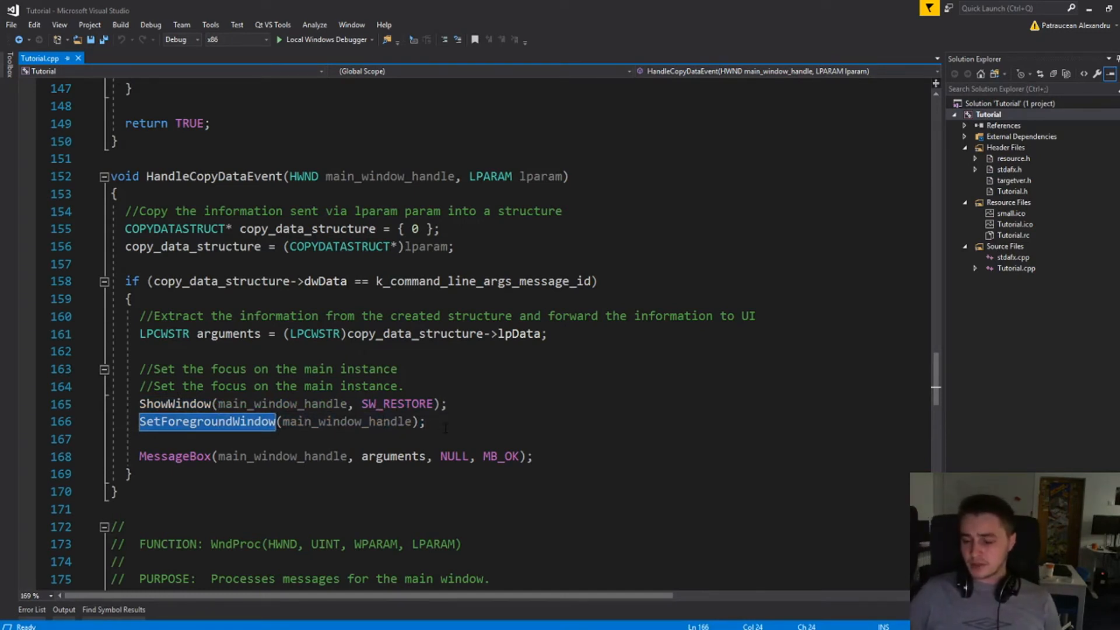
click(424, 421)
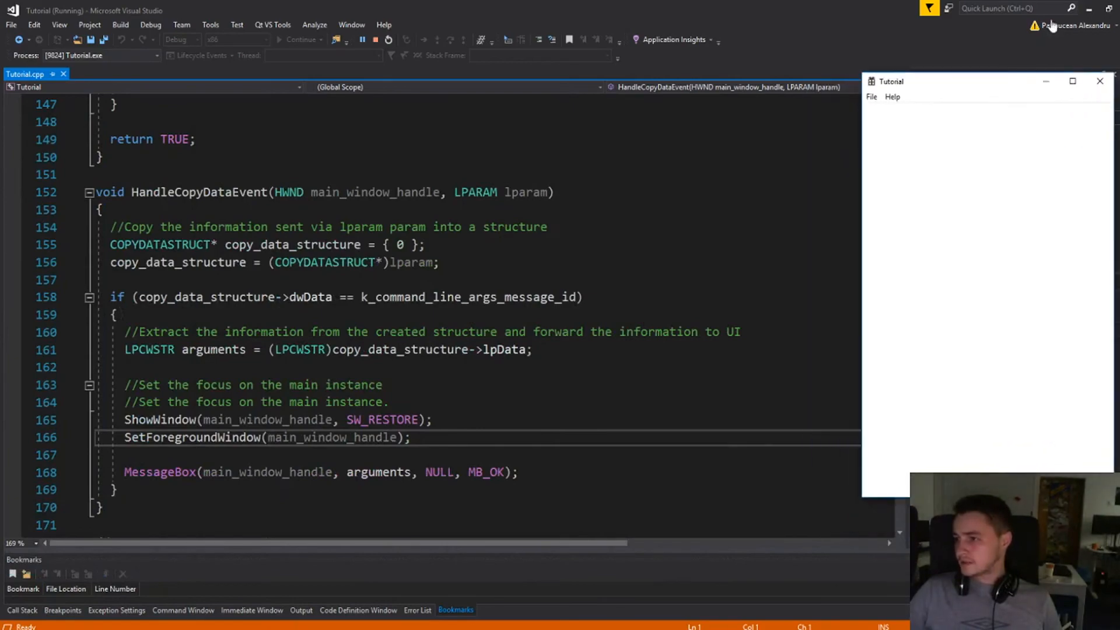
Step: Start Tutorial under the Local Windows Debugger so the first instance window is open
click(1088, 8)
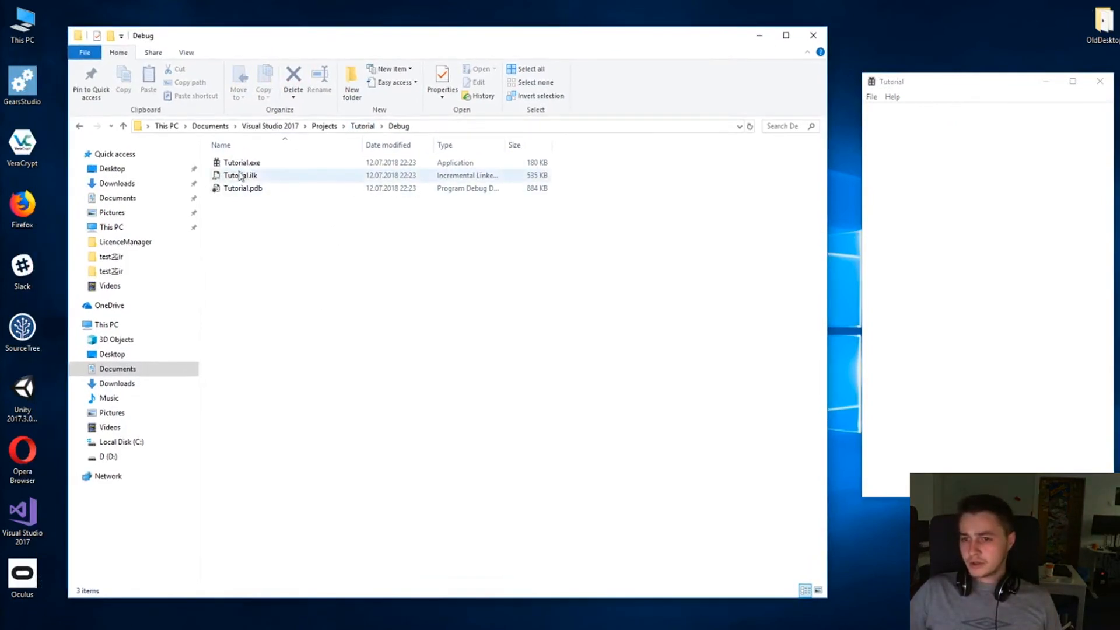
Step: Launch a second Tutorial.exe from the Debug folder so the first instance shows its exe path
click(241, 162)
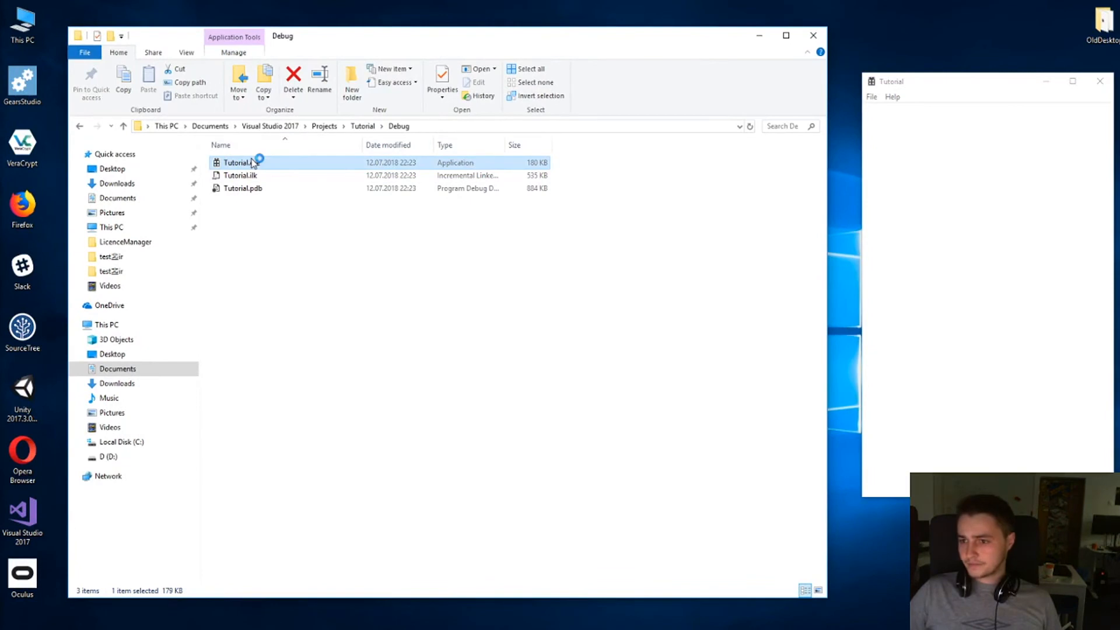
double_click(242, 162)
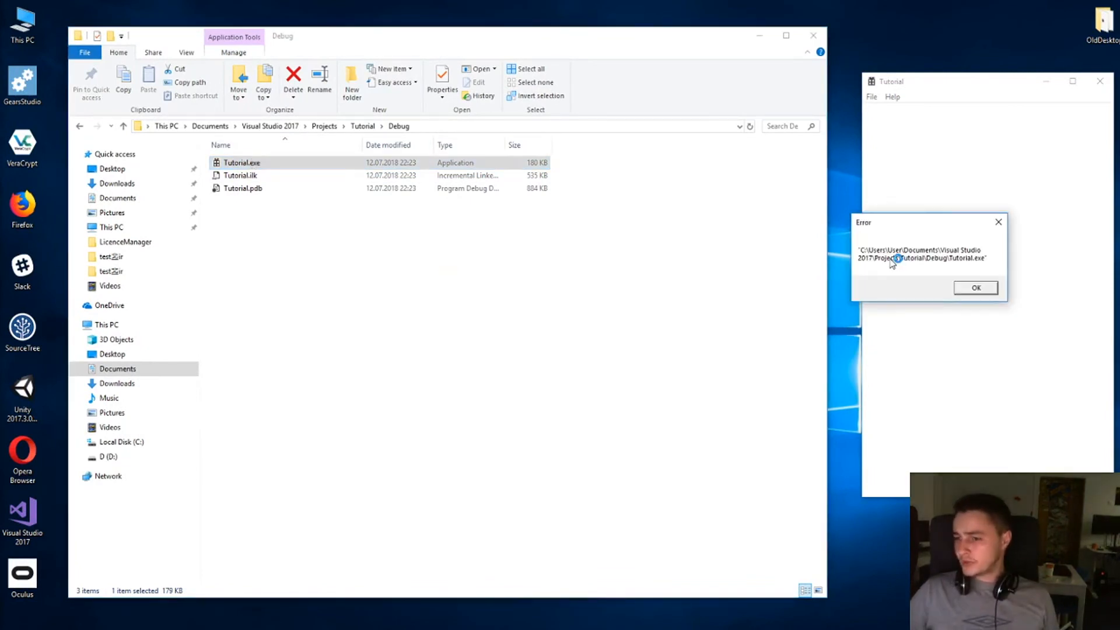
mouse_move(891, 272)
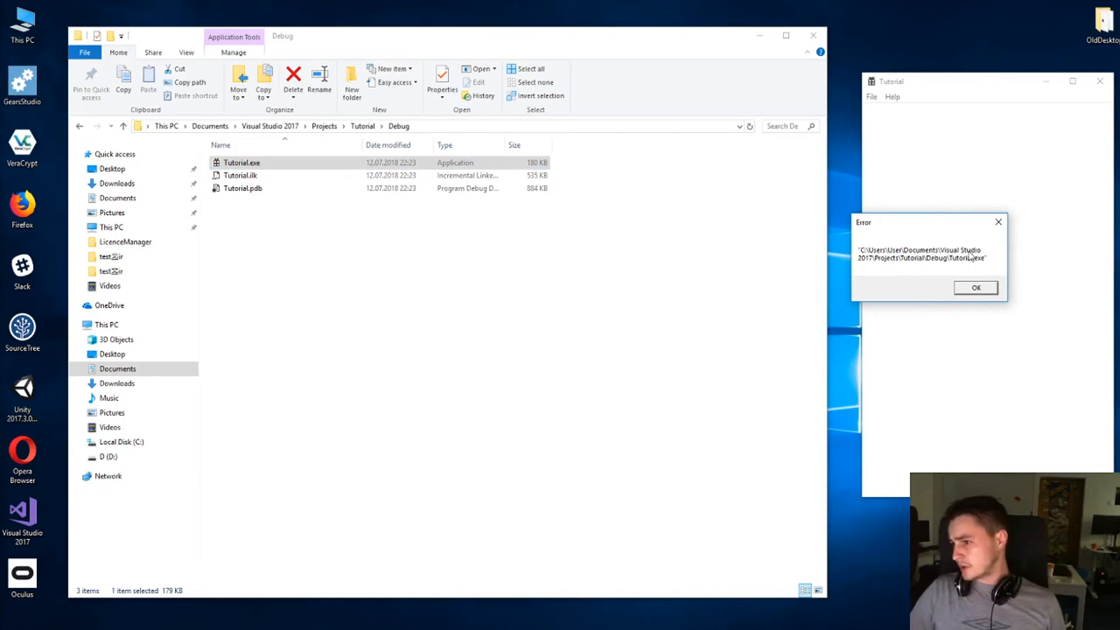
mouse_move(920, 262)
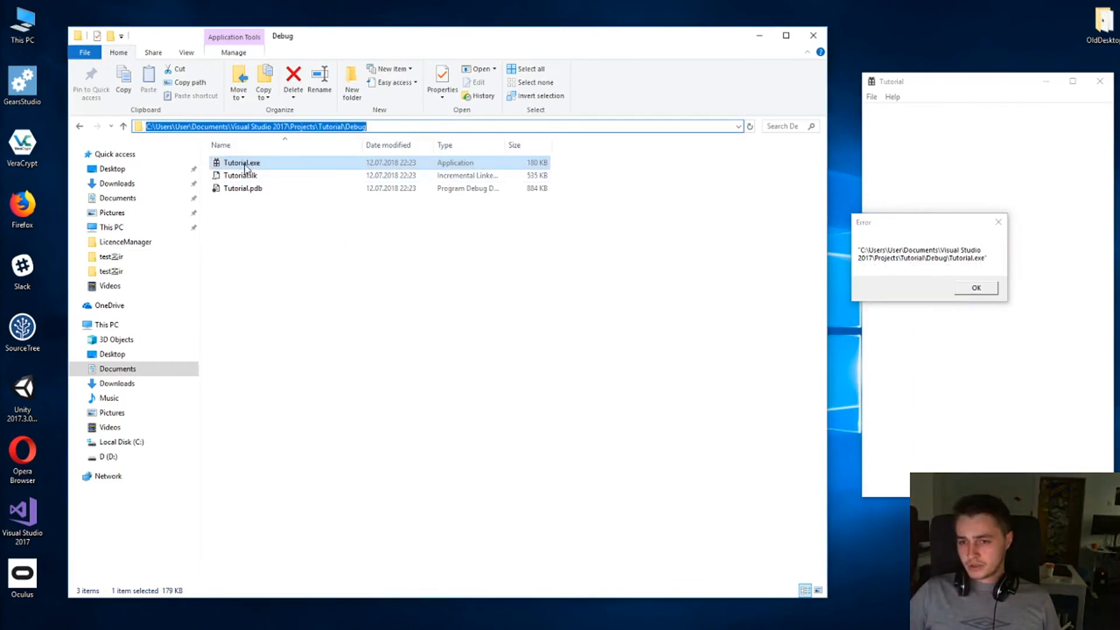
right_click(343, 357)
text(tutorial.)
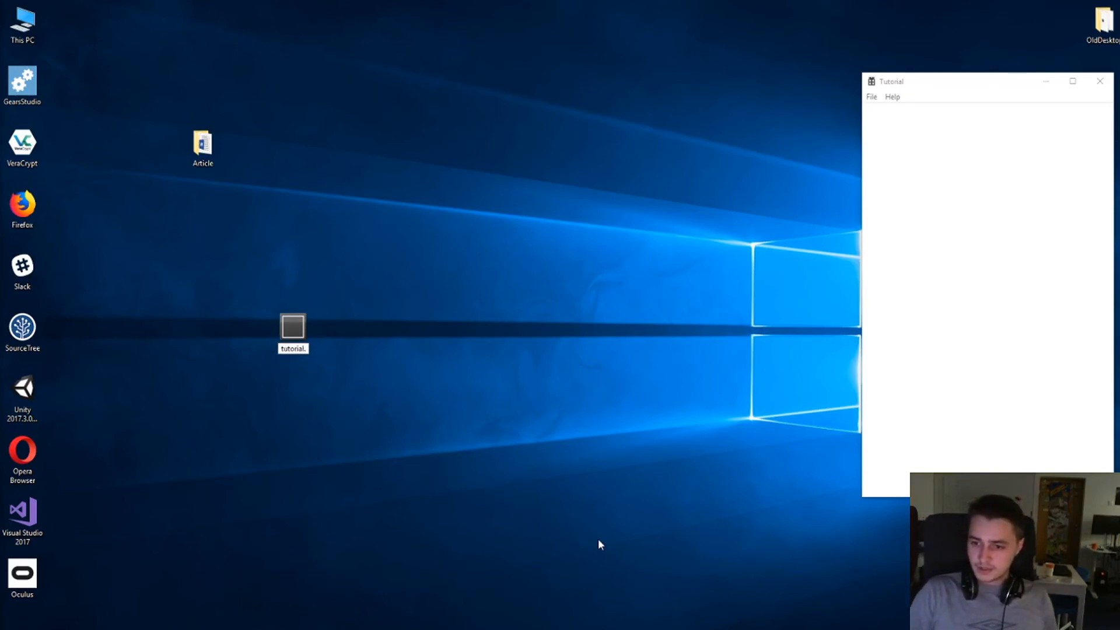
Step: Finish naming tutorial.t on the desktop and choose to change its opening app in Properties
click(292, 332)
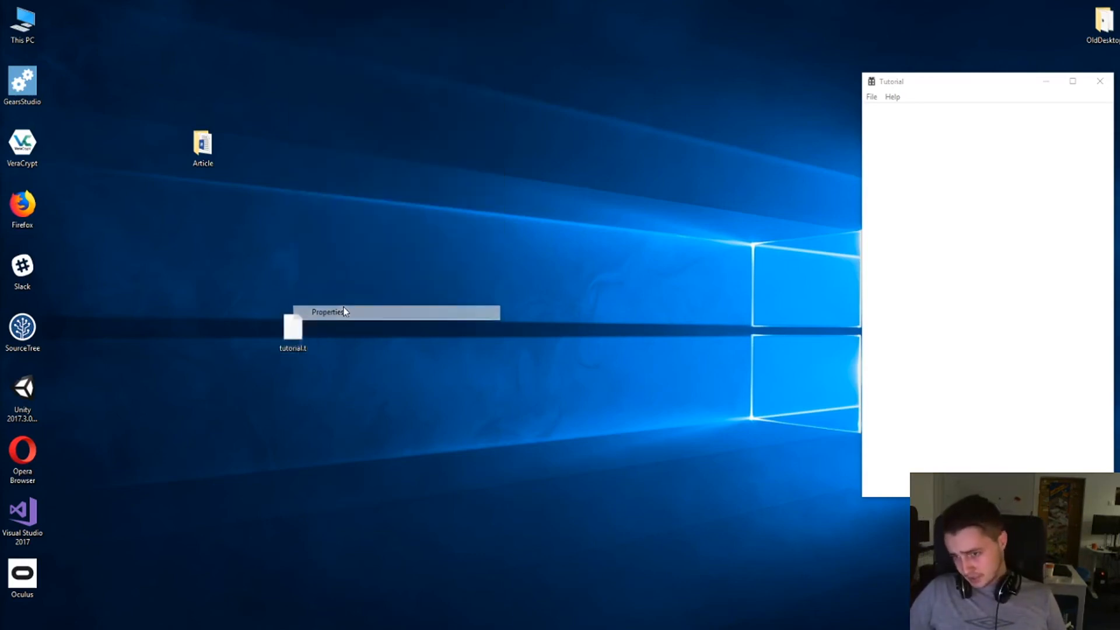
click(326, 313)
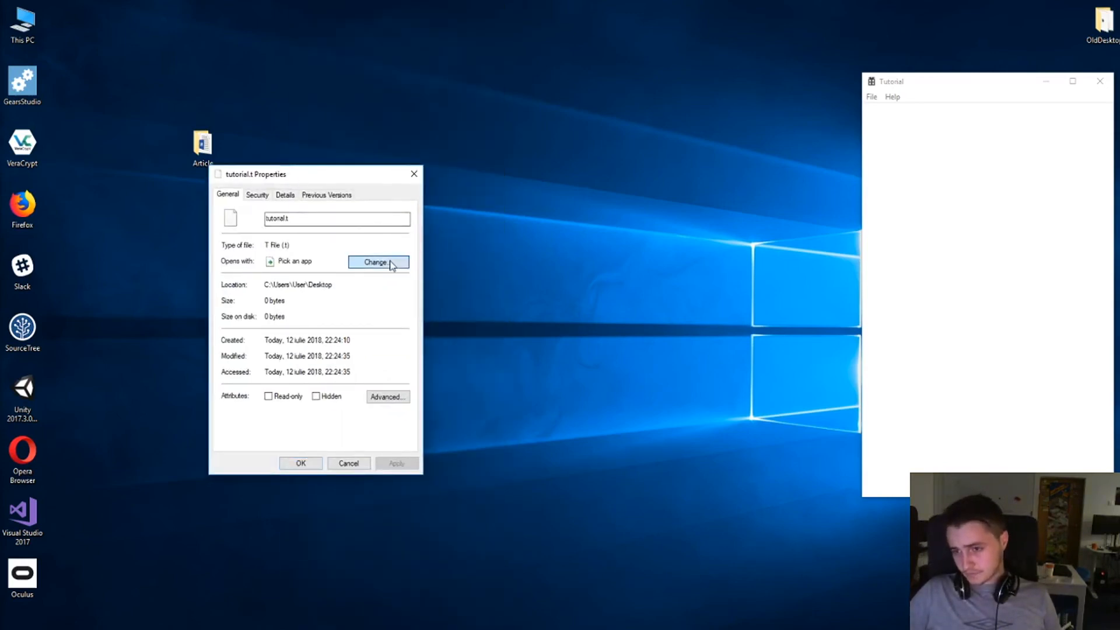
click(378, 261)
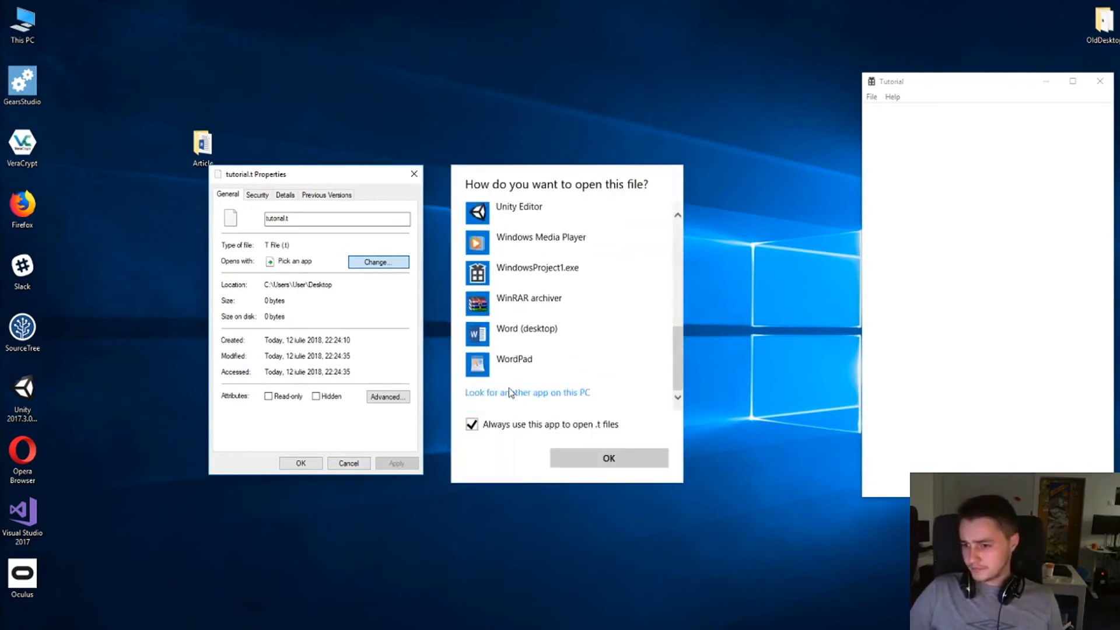
Step: Browse this PC for another app, going through Documents into the Projects folder toward Tutorial.exe
click(527, 392)
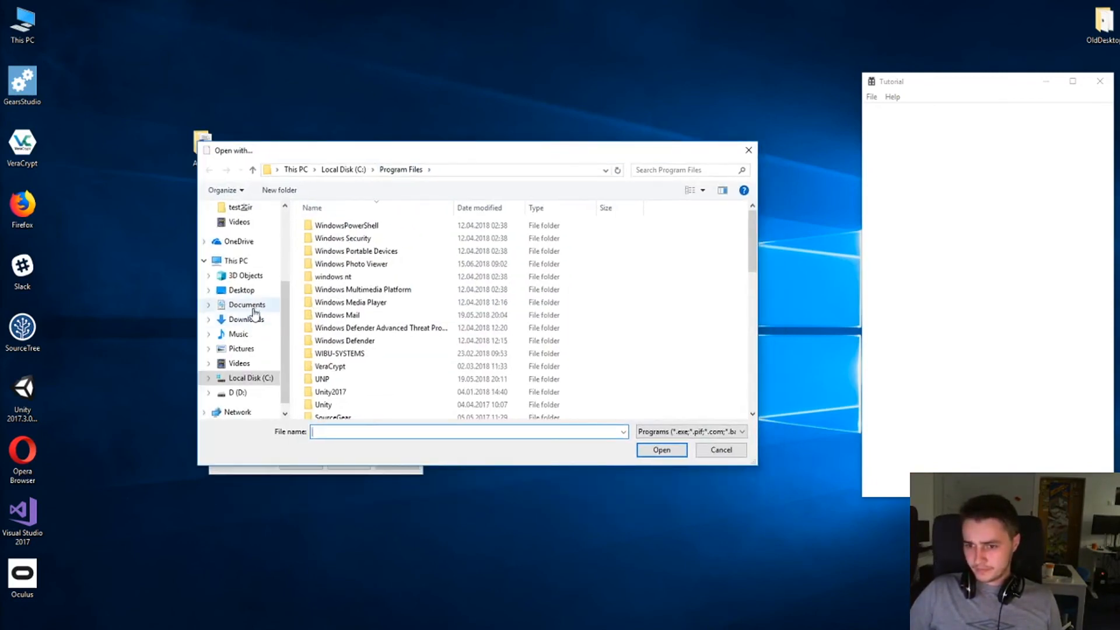
click(247, 305)
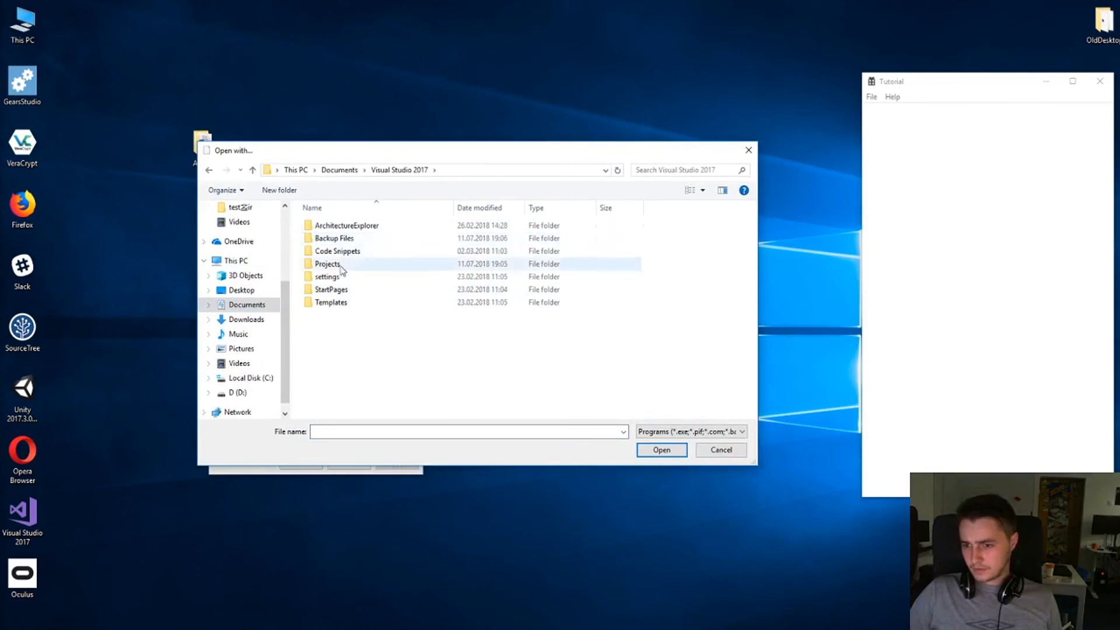
double_click(327, 264)
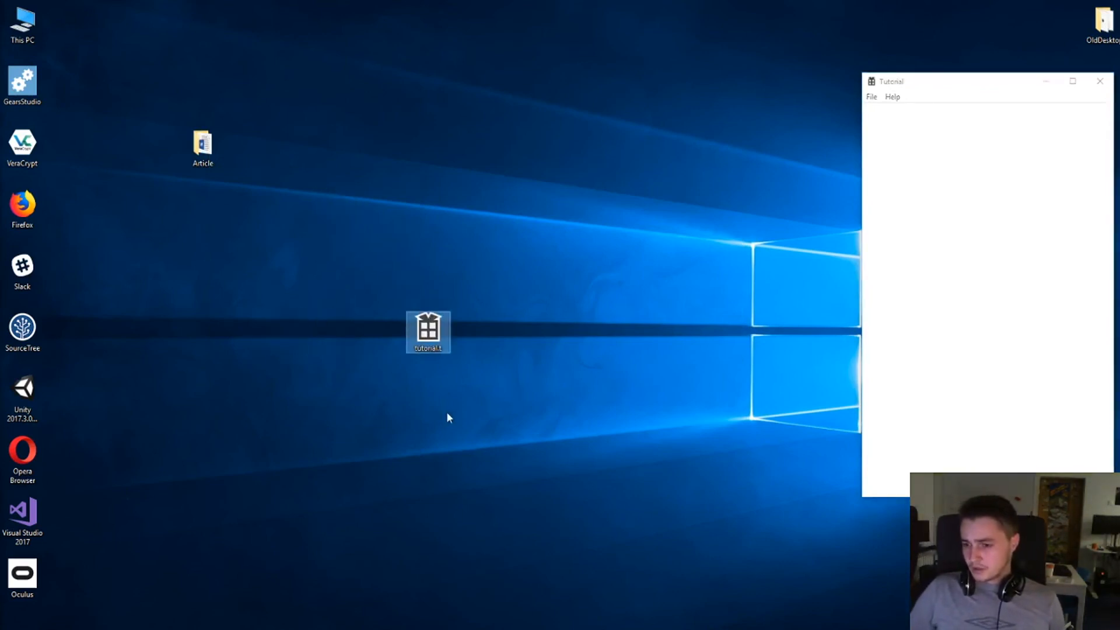
mouse_move(513, 431)
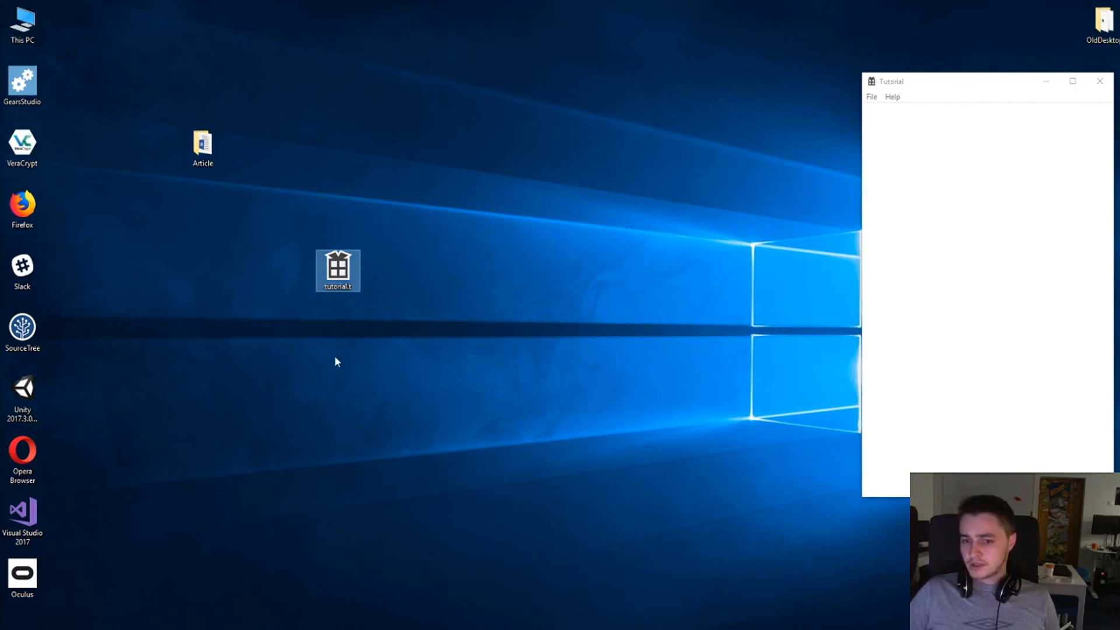
mouse_move(365, 338)
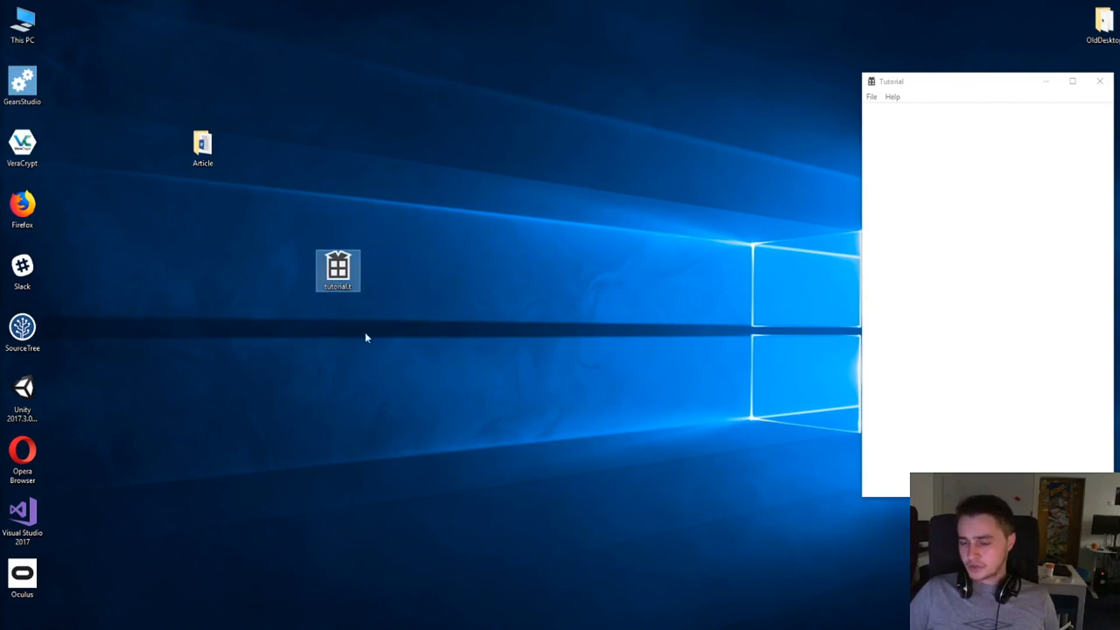
mouse_move(457, 342)
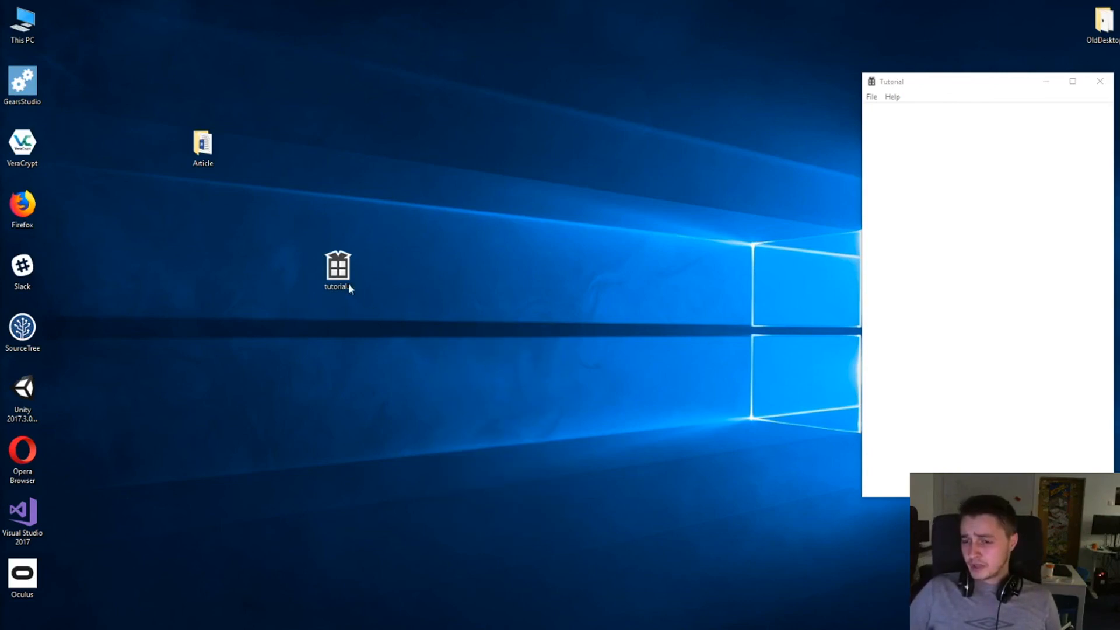
Step: Open tutorial.t so Tutorial shows the exe and file path, dismiss the box and close the app
double_click(337, 270)
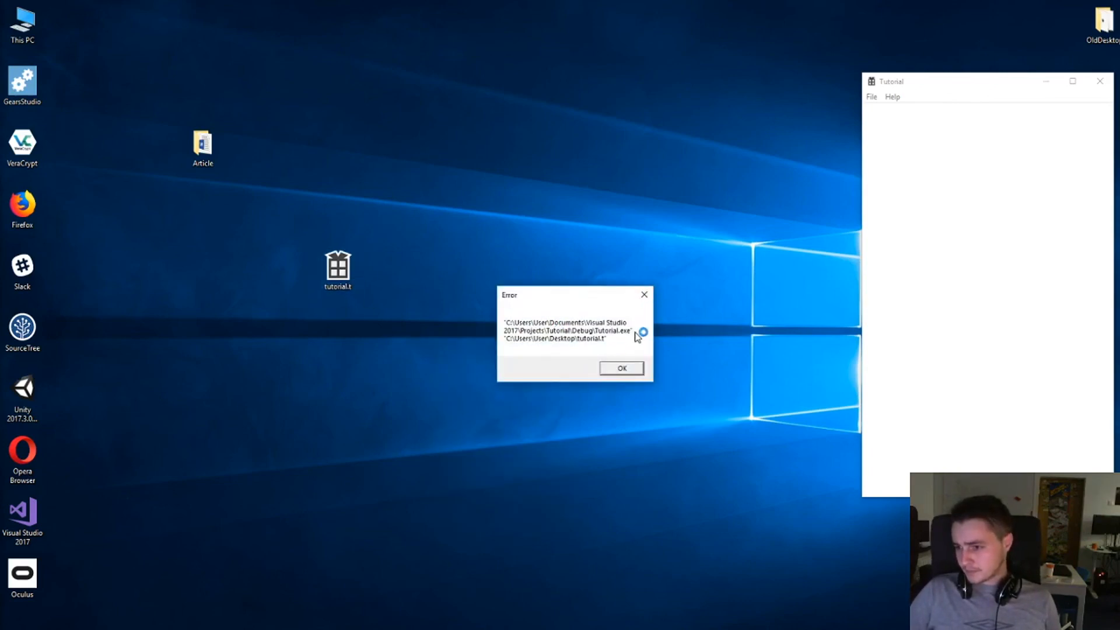
mouse_move(505, 343)
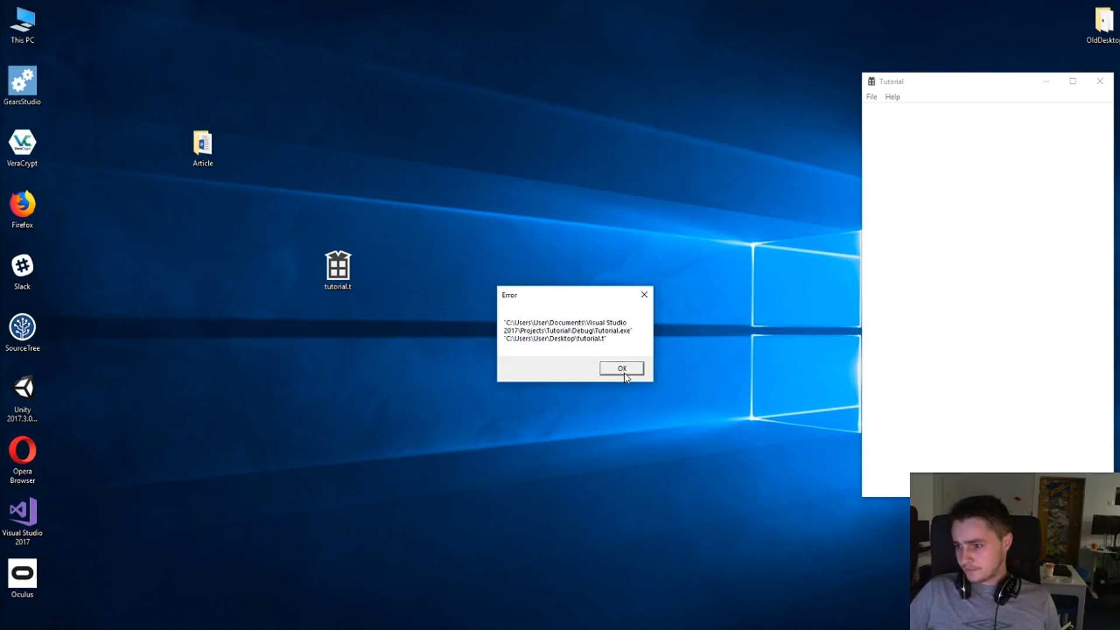
click(619, 368)
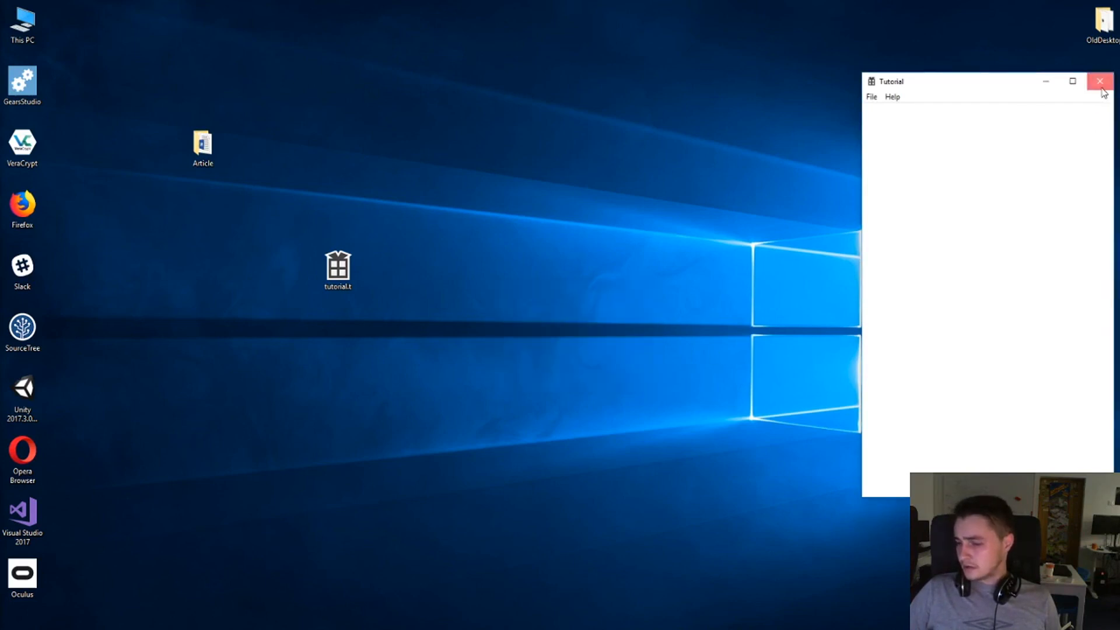
click(1099, 81)
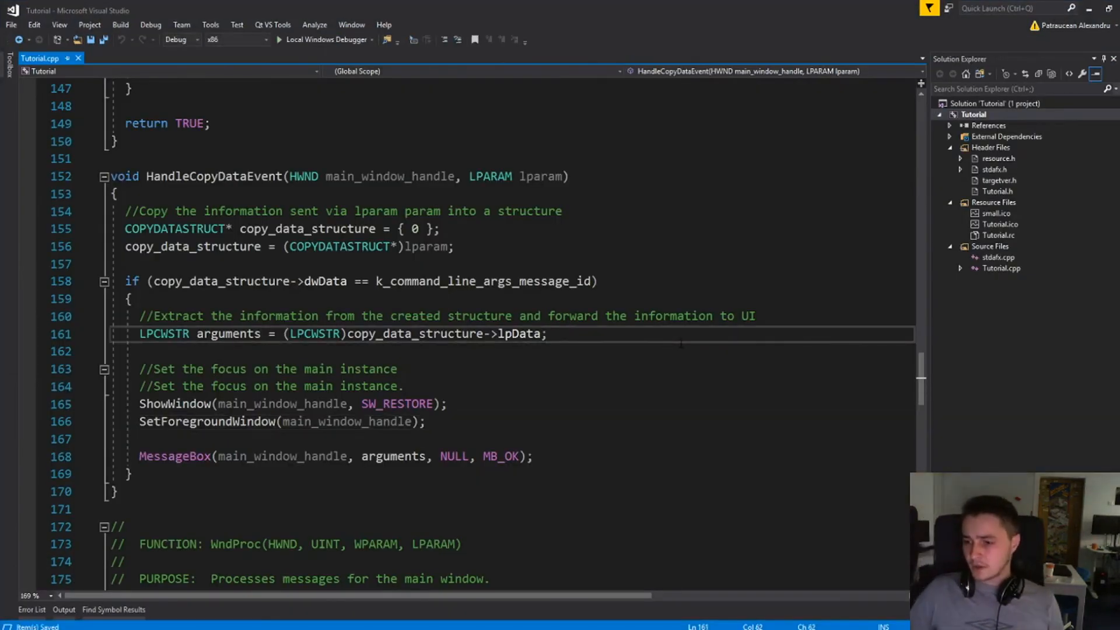